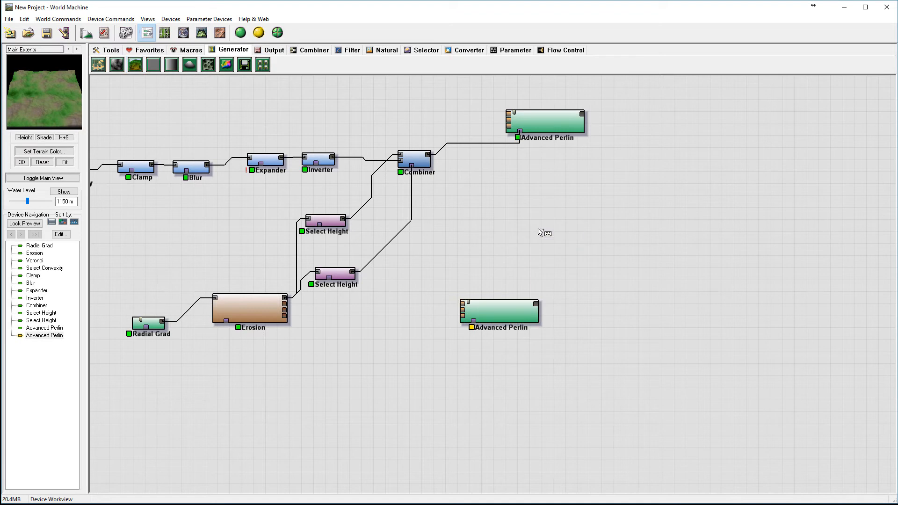
# - Wire Erosion into the lower Advanced Perlin and set its noise to Ridged with higher elevation and 0.469 steepness
pyautogui.click(251, 310)
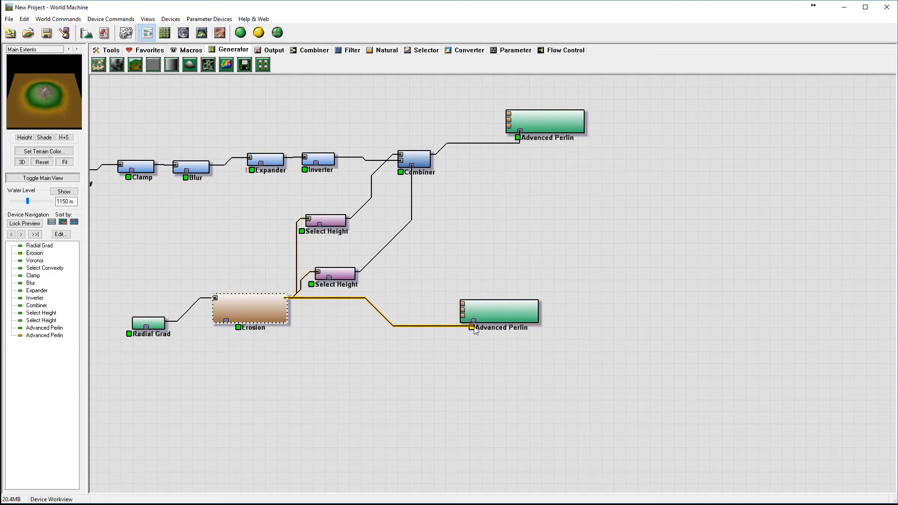
pyautogui.doubleClick(498, 311)
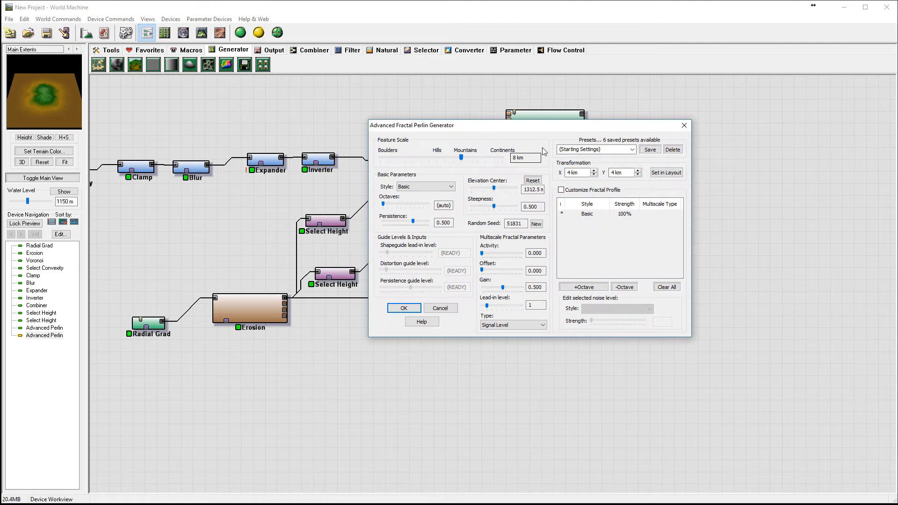
pyautogui.moveTo(486, 161)
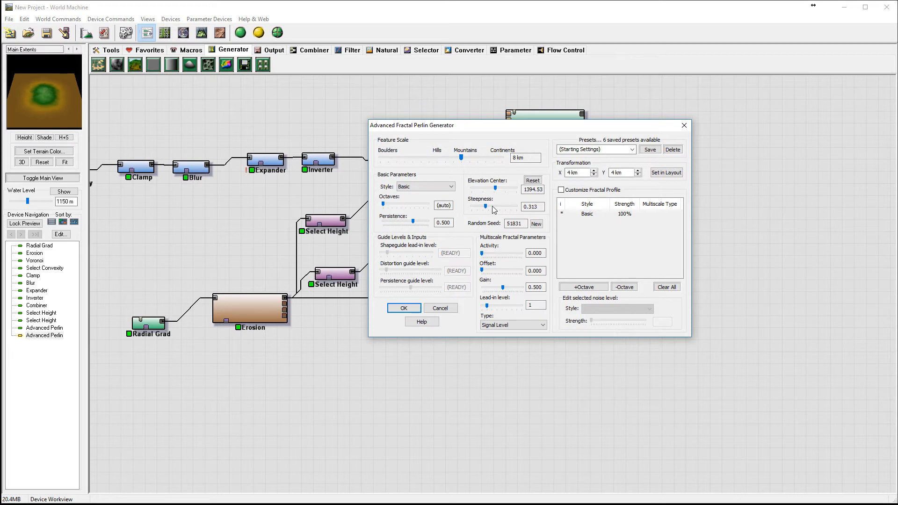
pyautogui.click(450, 186)
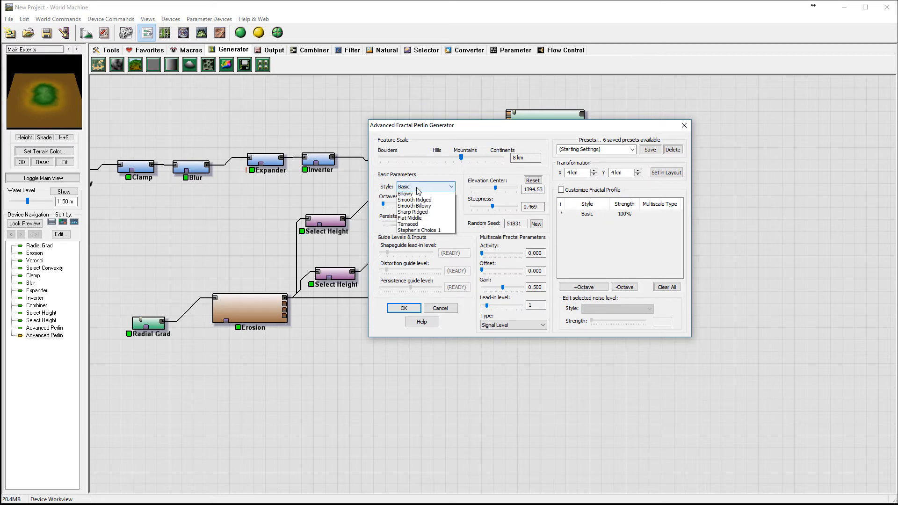
pyautogui.click(408, 186)
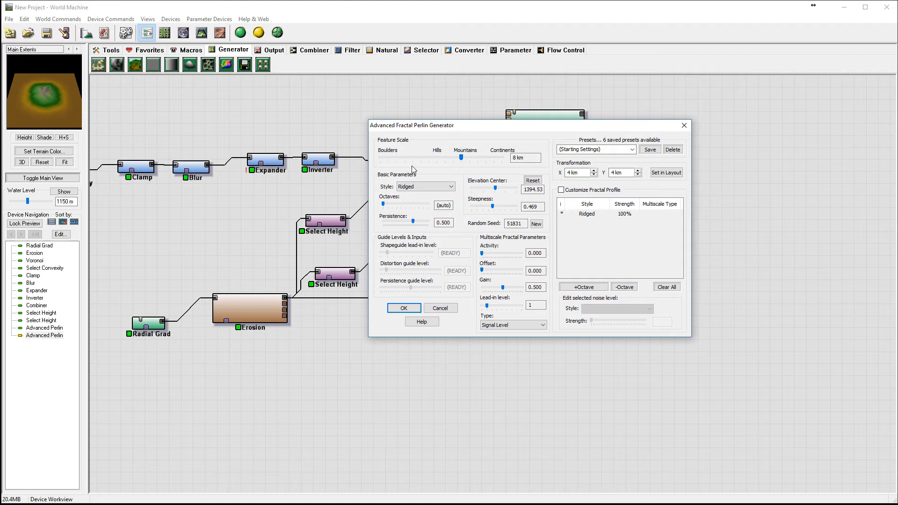
pyautogui.click(451, 187)
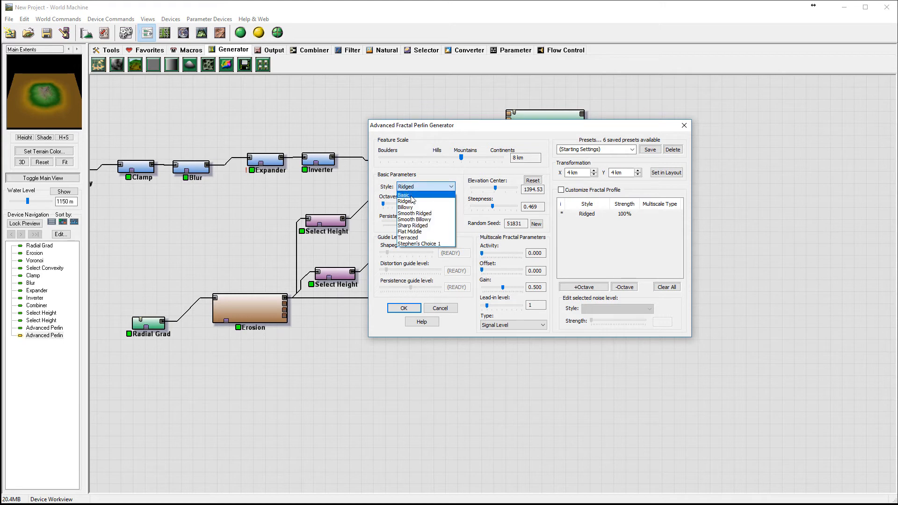
pyautogui.click(404, 194)
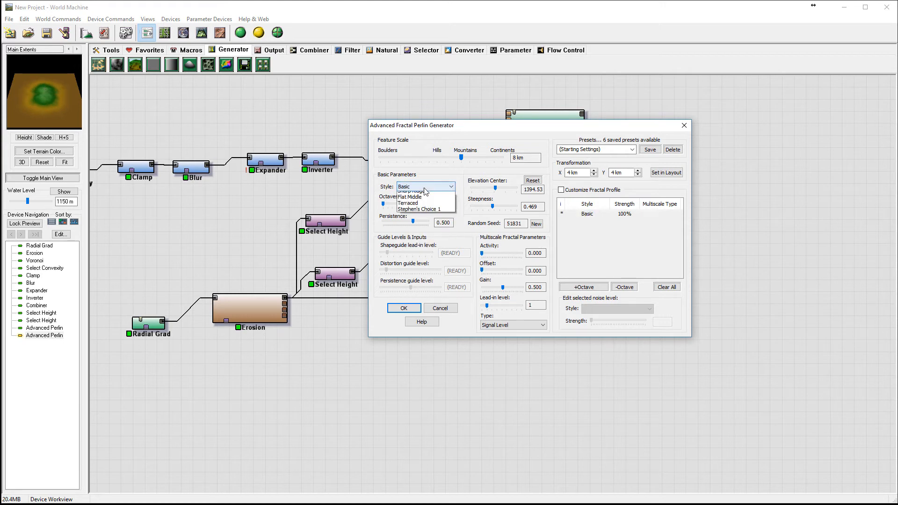
pyautogui.click(407, 186)
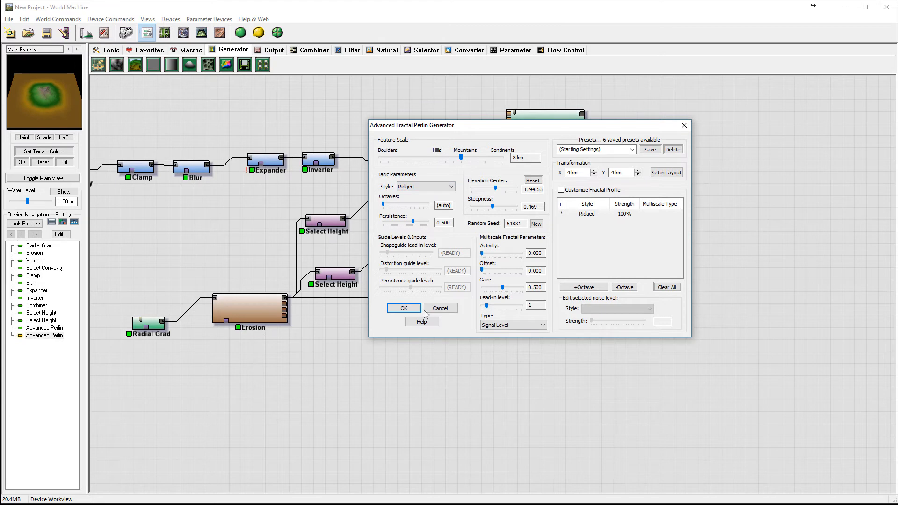
pyautogui.click(404, 308)
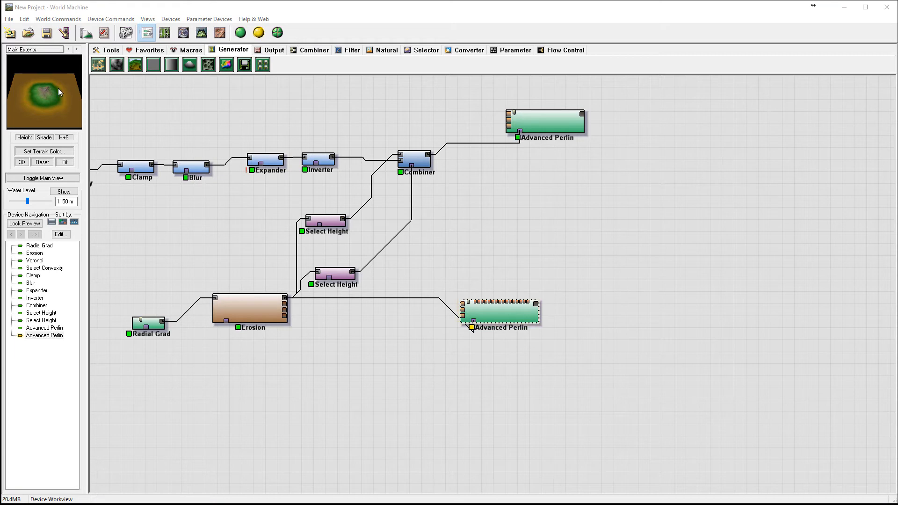
pyautogui.moveTo(45, 92)
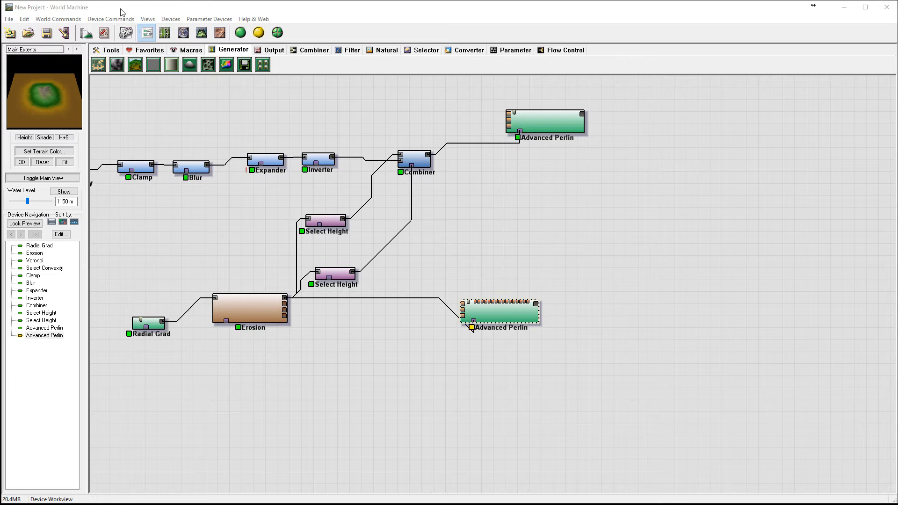
pyautogui.moveTo(438, 315)
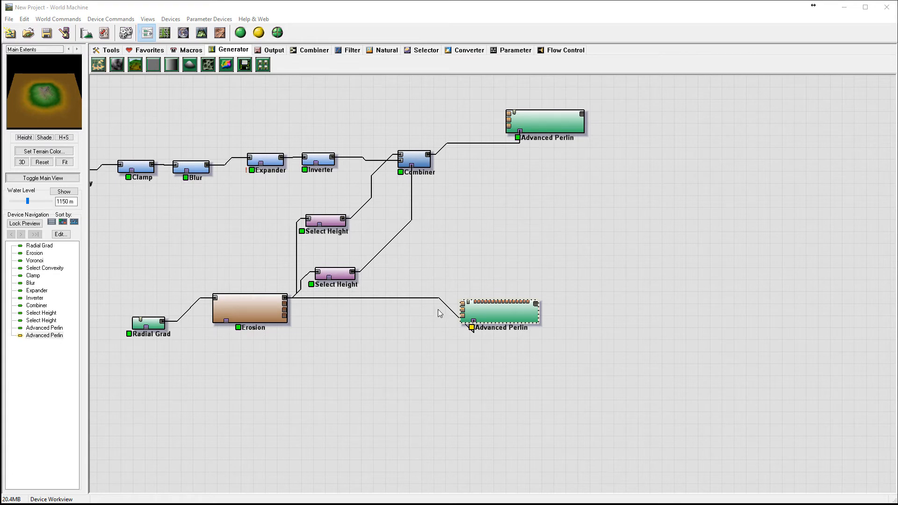
# - Place a new Combiner and wire the upper Perlin, Erosion and lower Perlin into its inputs
pyautogui.click(265, 162)
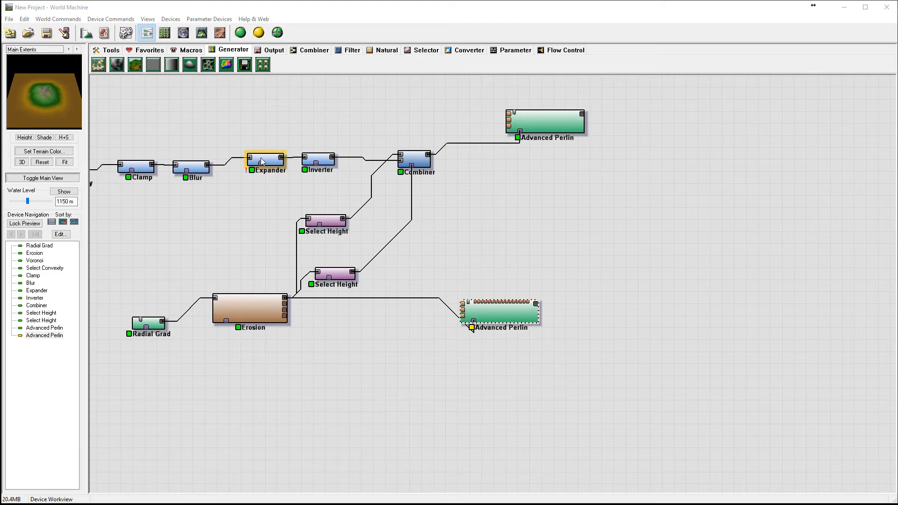
pyautogui.click(249, 309)
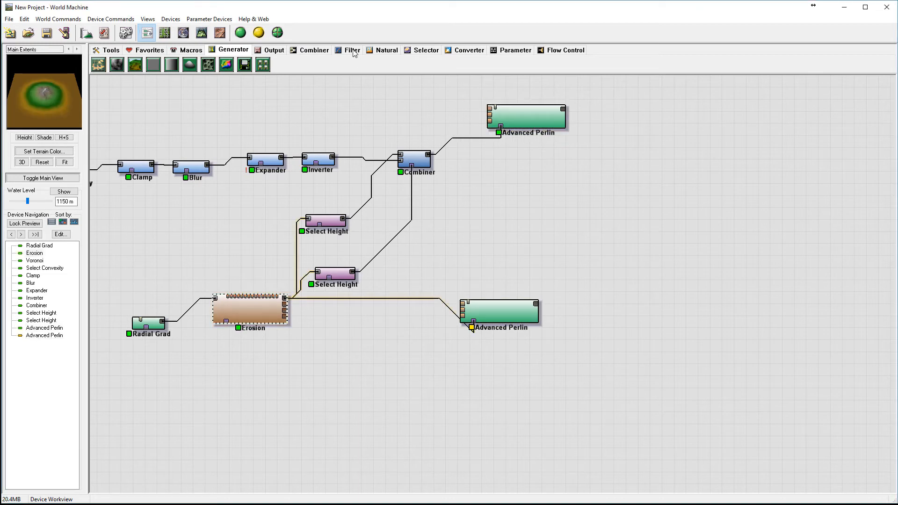
pyautogui.click(313, 49)
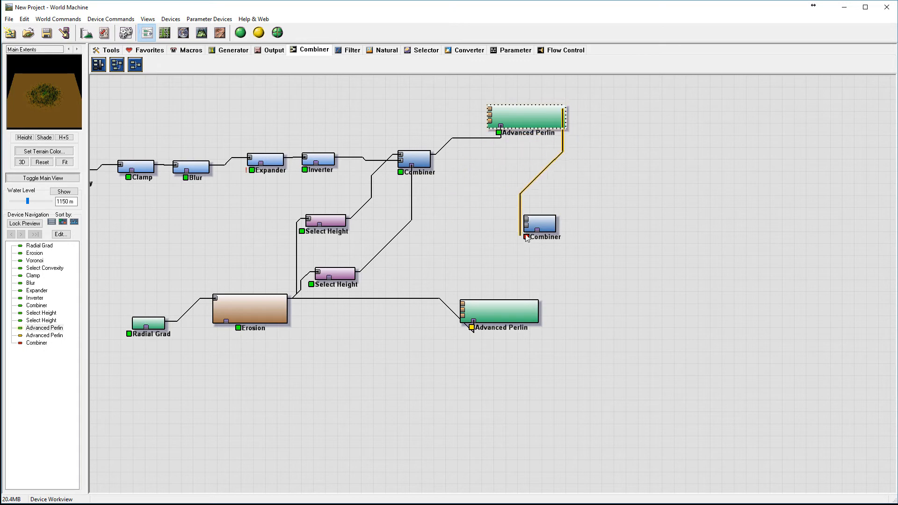
pyautogui.click(540, 223)
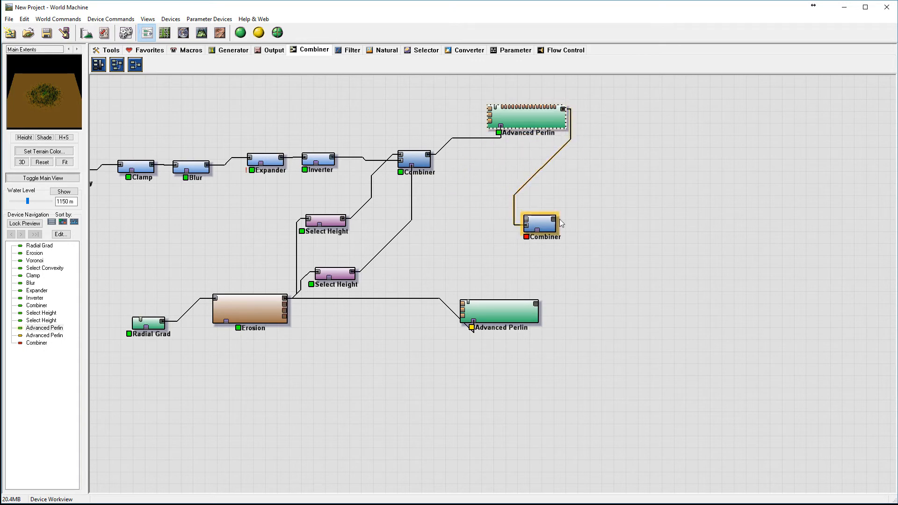
pyautogui.click(251, 310)
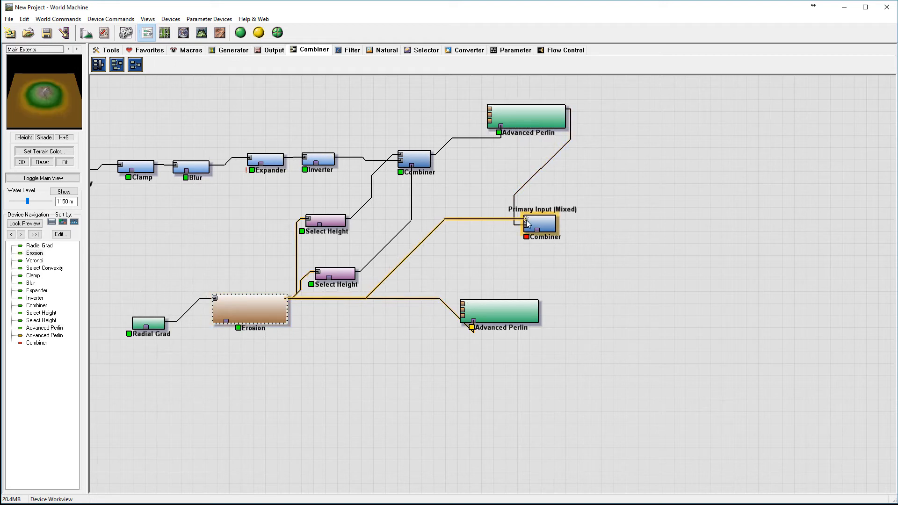
pyautogui.click(500, 310)
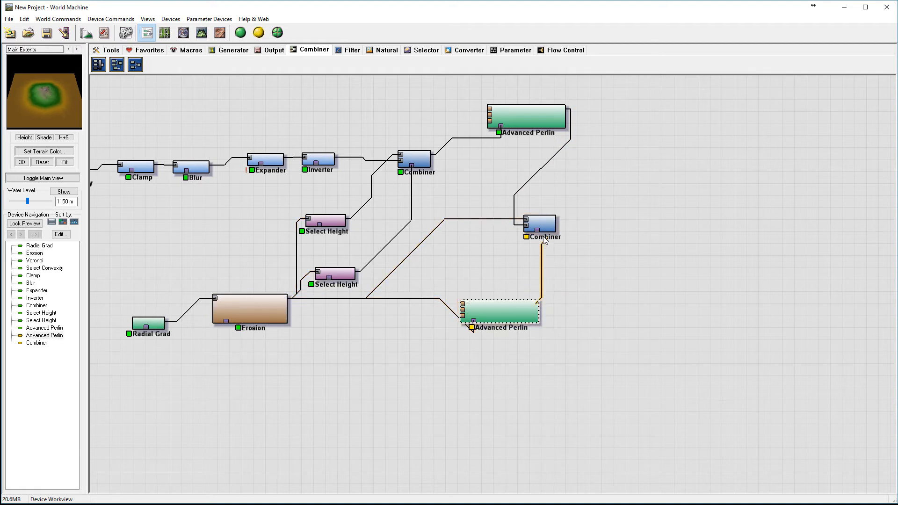
pyautogui.click(541, 224)
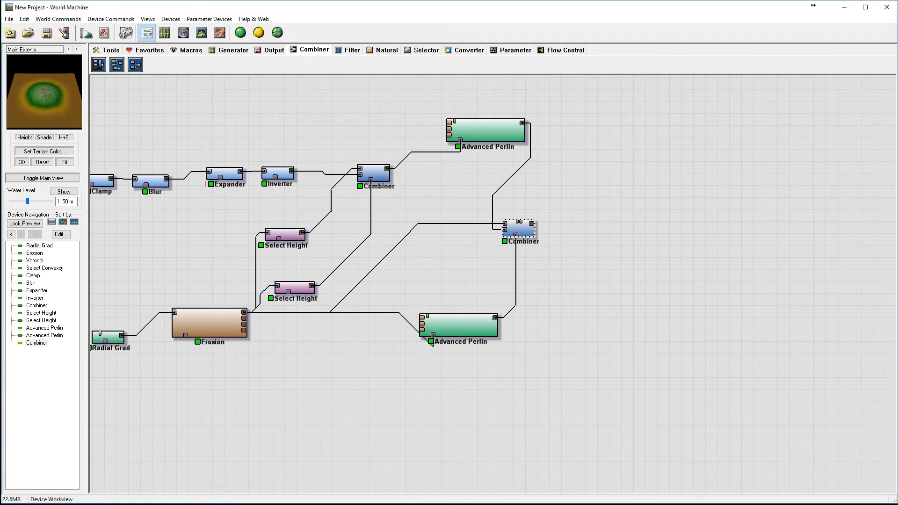
# - Set the new Combiner's method to Min at full strength, then reach for the generator devices
pyautogui.click(518, 230)
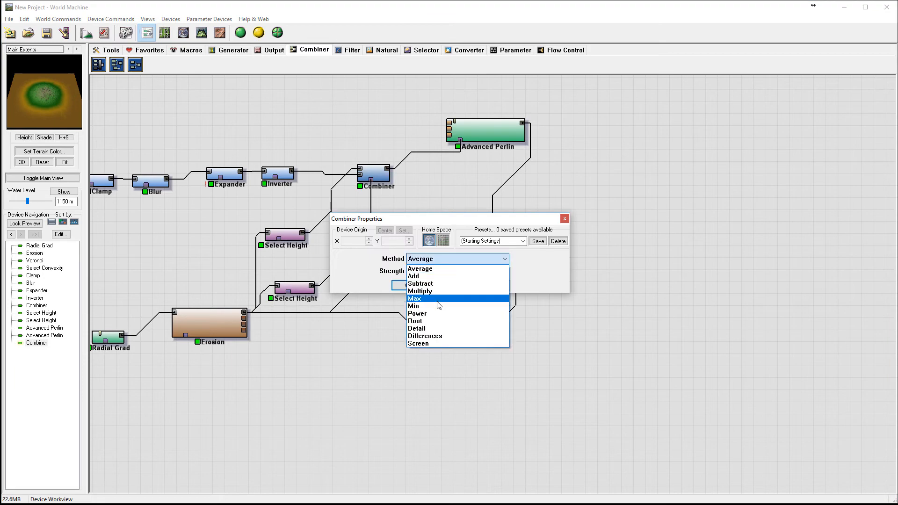
pyautogui.click(414, 306)
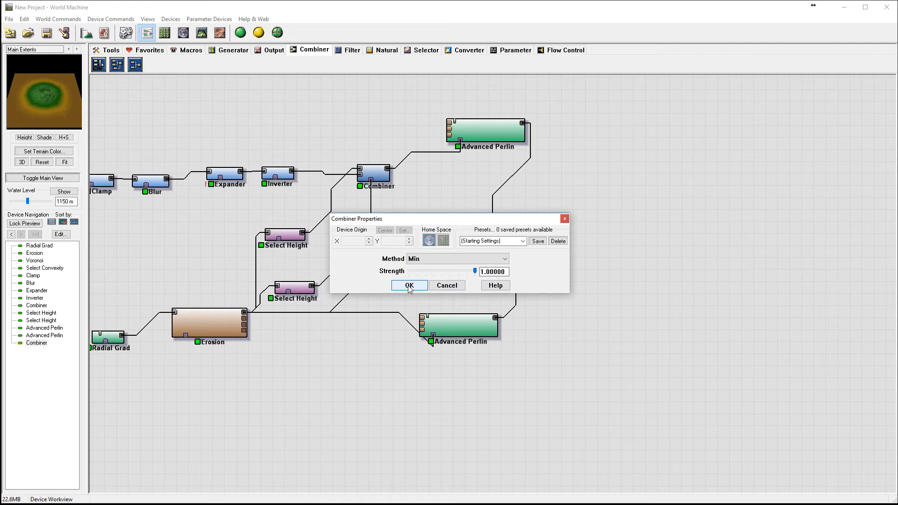
pyautogui.click(409, 285)
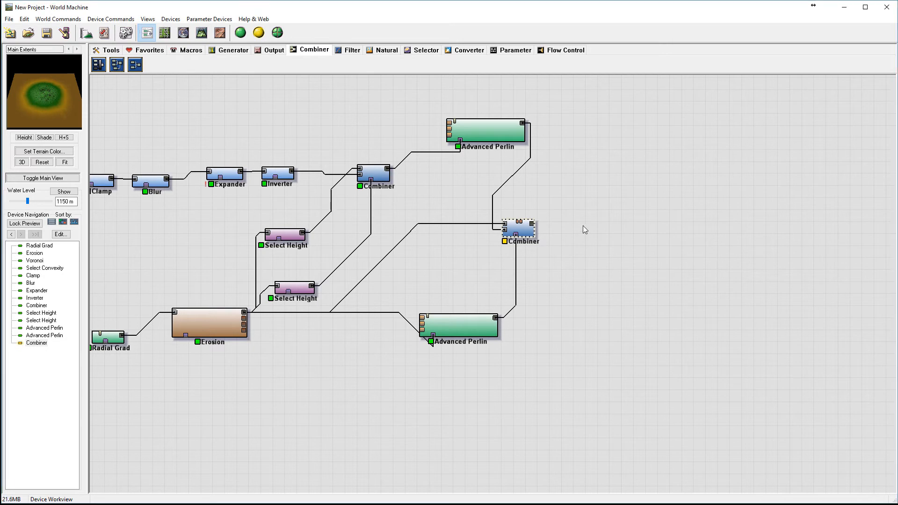
pyautogui.click(233, 49)
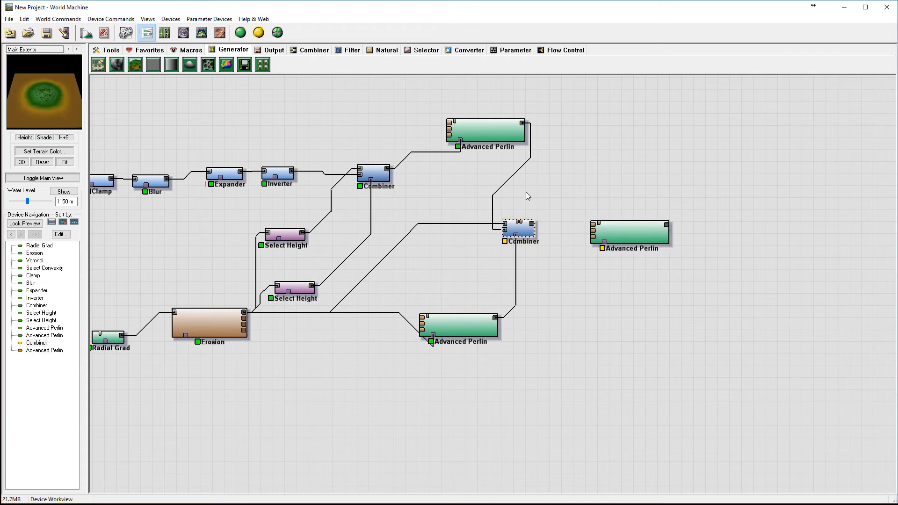
pyautogui.moveTo(544, 228)
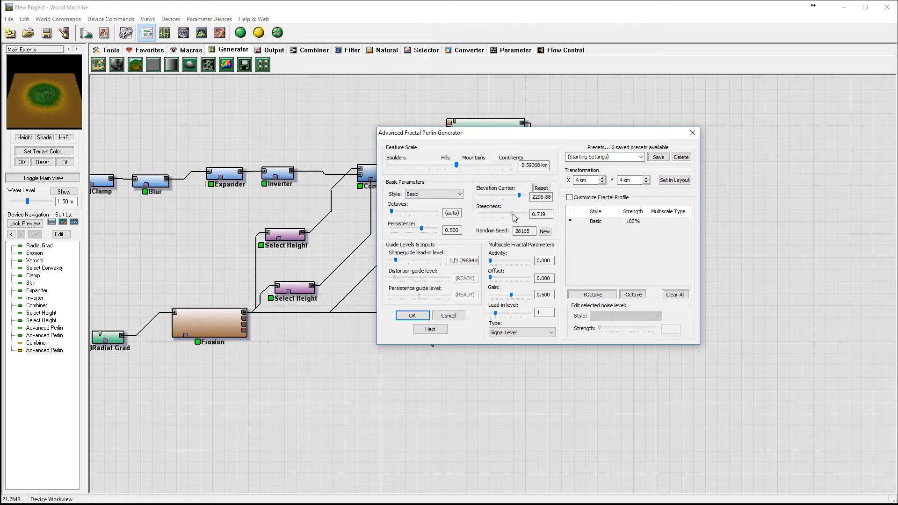
# - Give the third Advanced Perlin Ridged noise with 0.750 steepness and 0.422 persistence
pyautogui.click(433, 194)
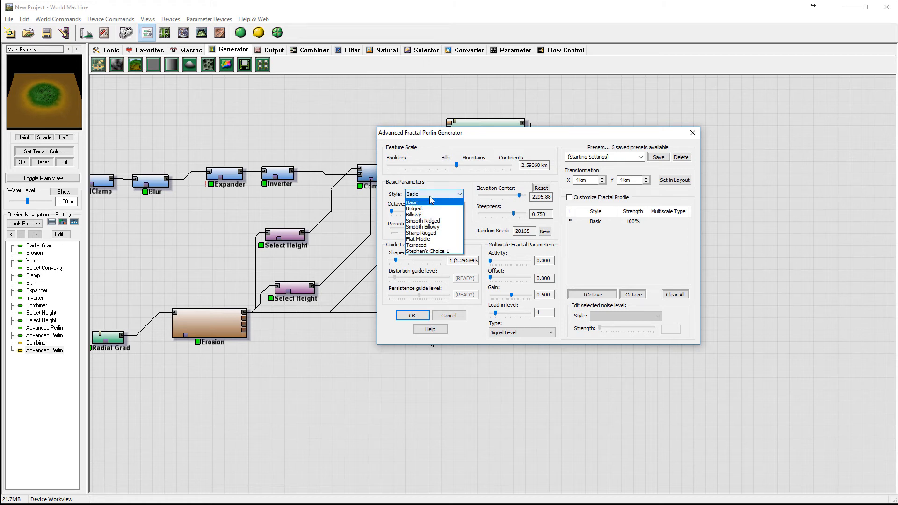
pyautogui.click(414, 209)
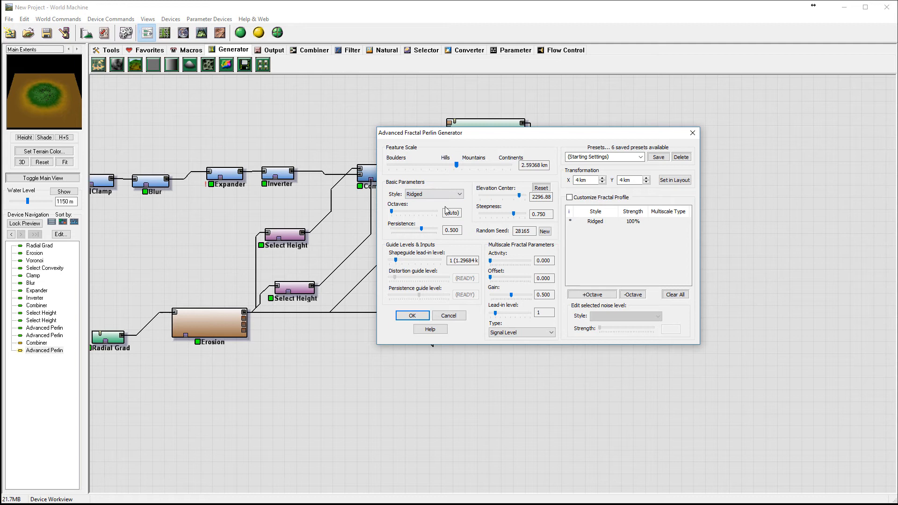
pyautogui.moveTo(426, 231)
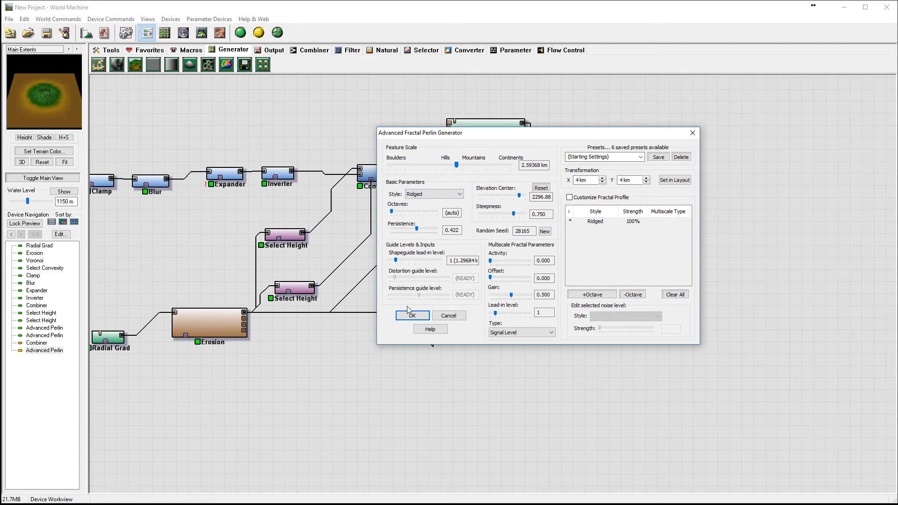
pyautogui.click(413, 315)
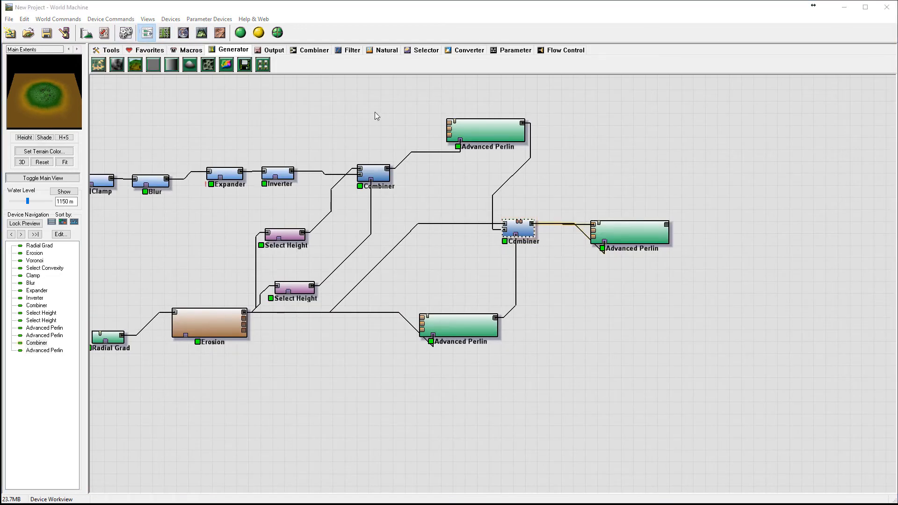
# - Confirm the second Combiner uses the Add method at 1.0 strength
pyautogui.doubleClick(518, 229)
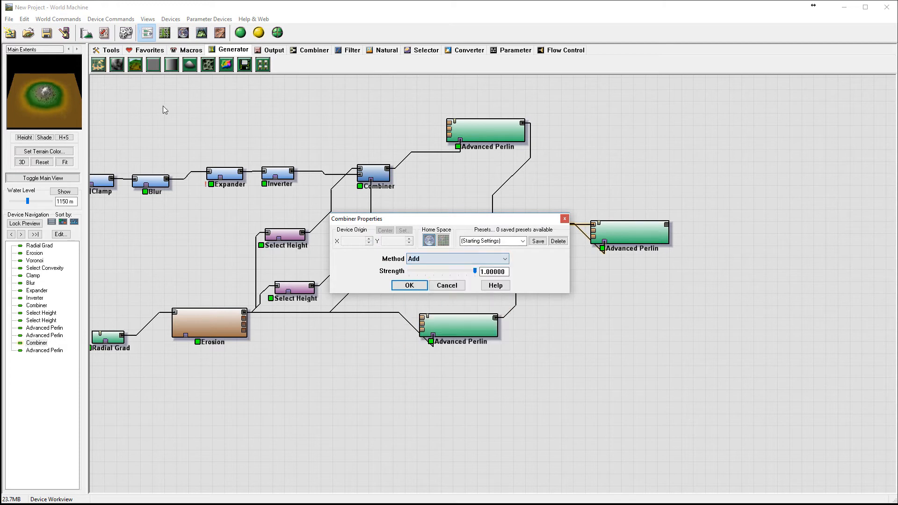
pyautogui.click(409, 286)
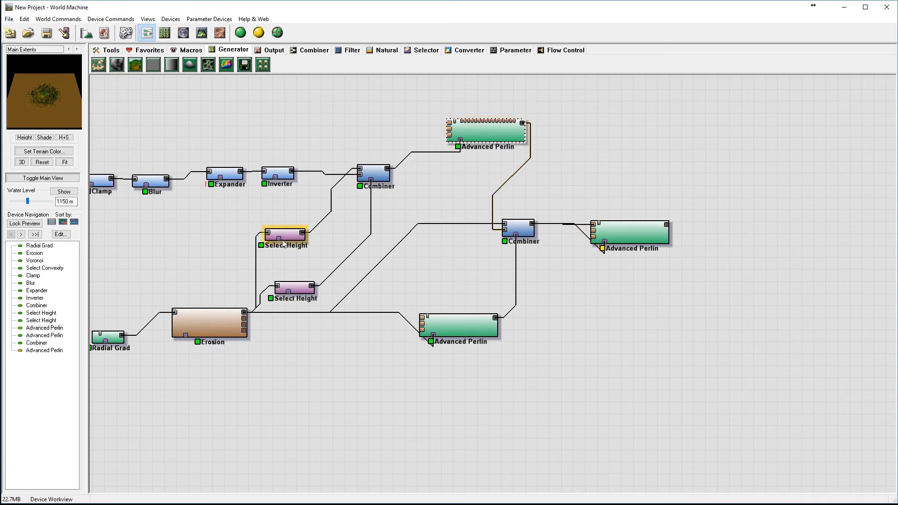
# - Review the upper Select Height's inverted range with 929.688 m maximum and 0.300 falloff and keep it
pyautogui.doubleClick(284, 234)
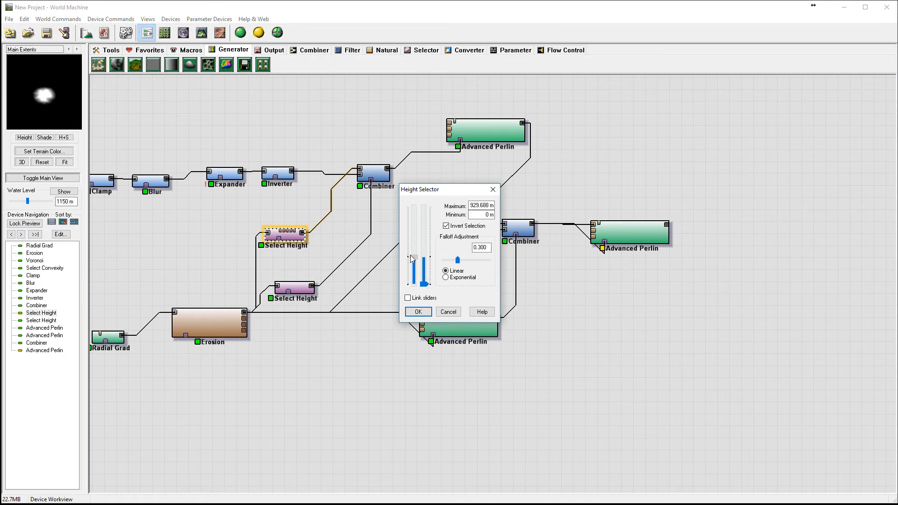
pyautogui.click(418, 311)
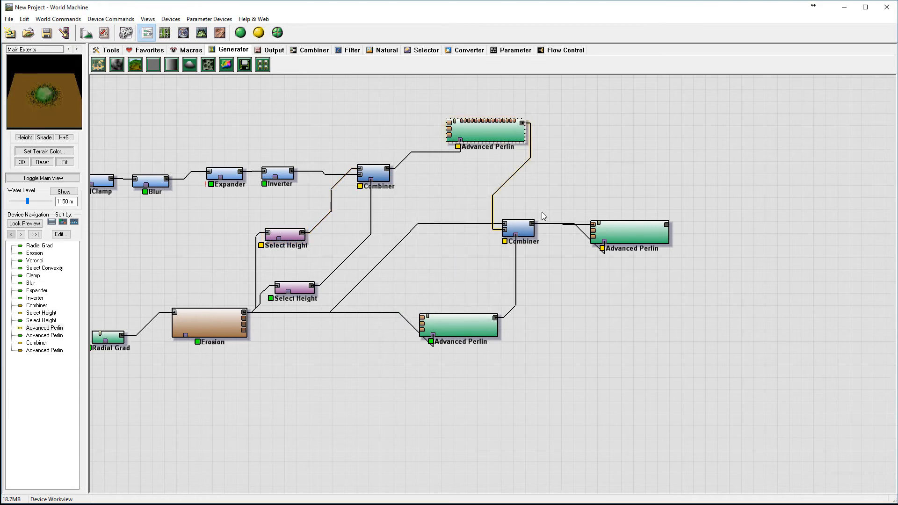
pyautogui.click(629, 232)
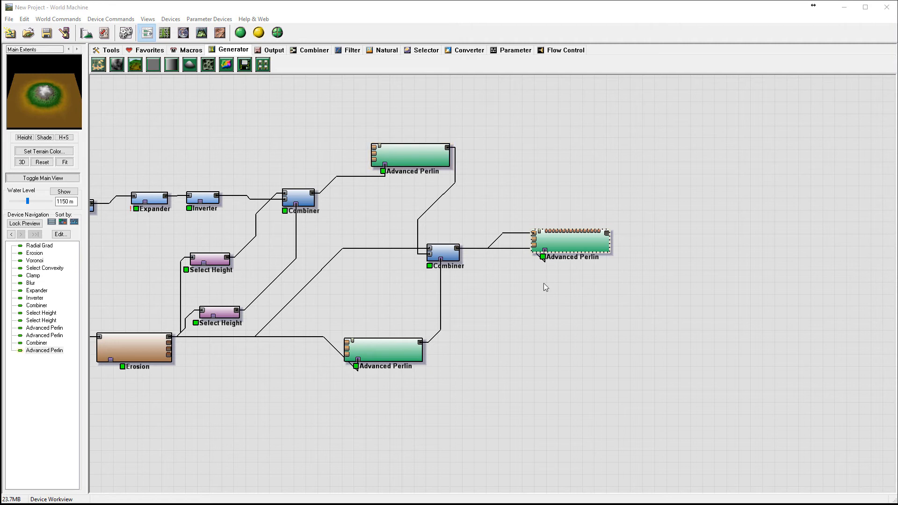
# - Add a Combiner fed by the last Advanced Perlin and Erosion, set it to Add, and lock the preview on it
pyautogui.click(313, 50)
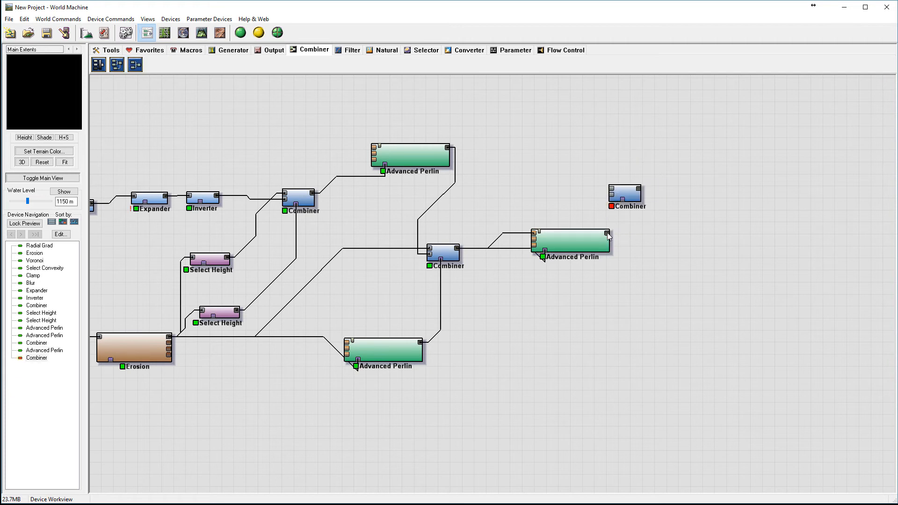
pyautogui.click(626, 195)
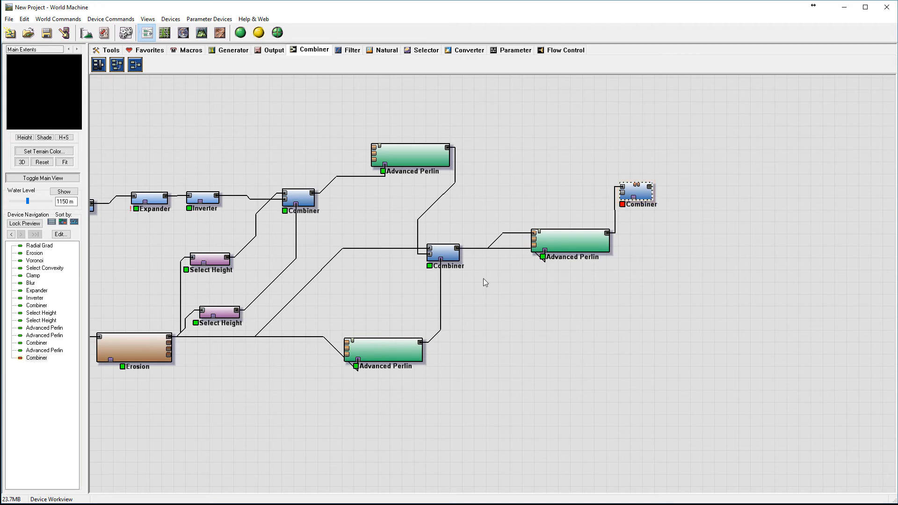
pyautogui.click(134, 348)
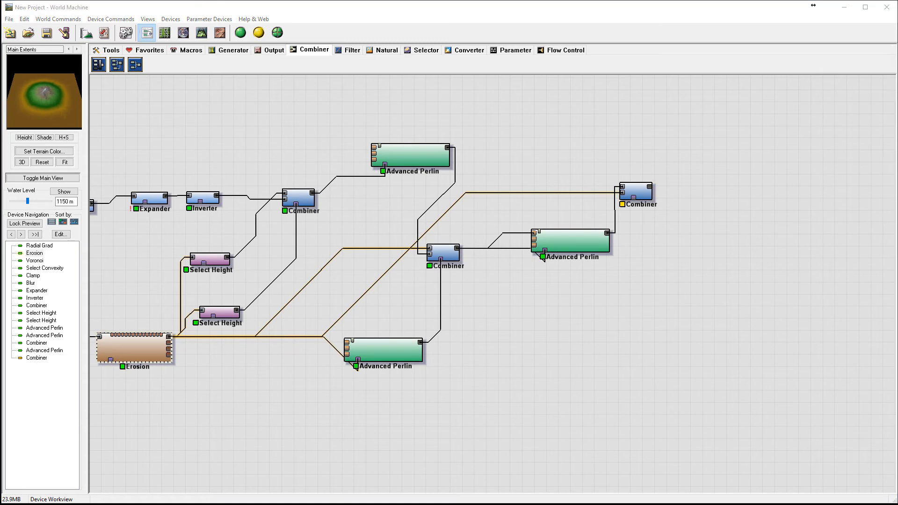
pyautogui.click(637, 192)
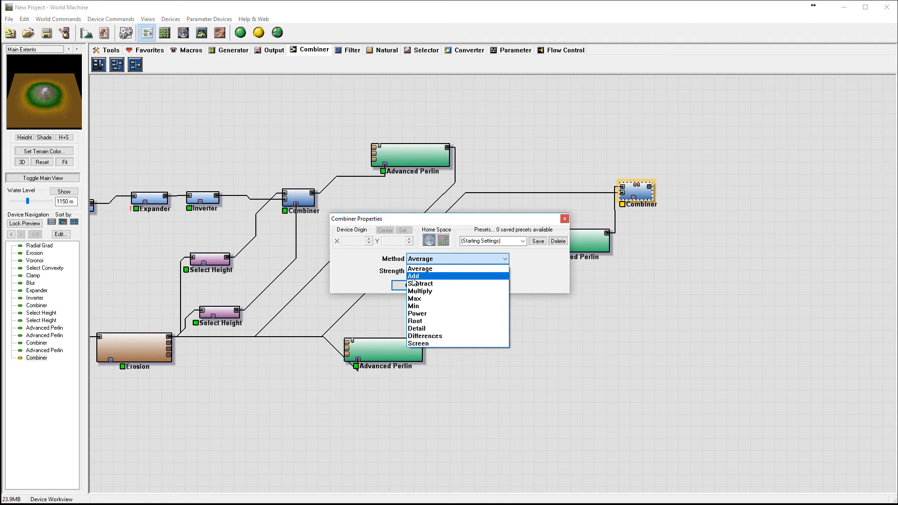
pyautogui.click(414, 275)
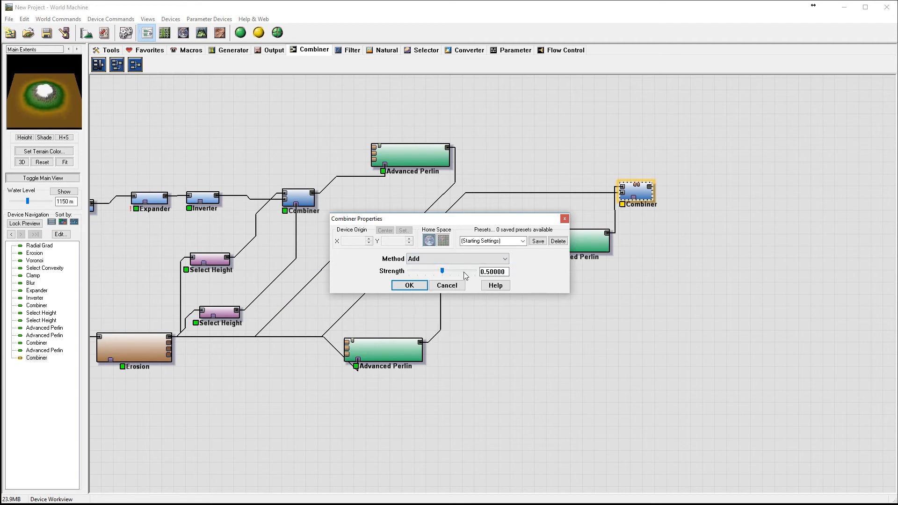
pyautogui.moveTo(440, 271)
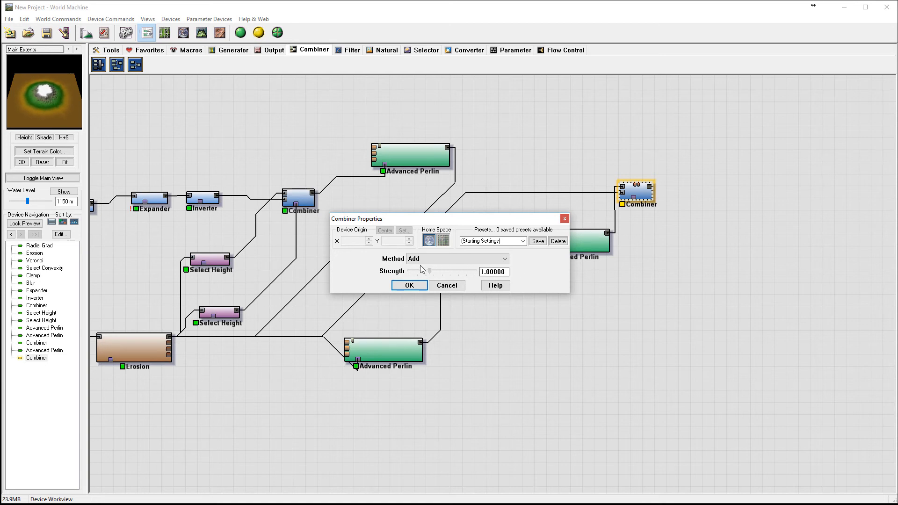
pyautogui.click(409, 285)
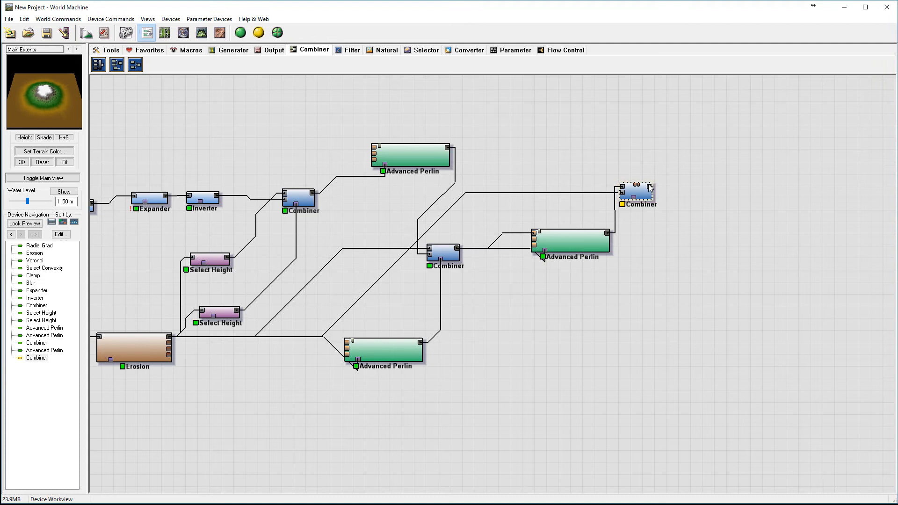
pyautogui.rightClick(636, 194)
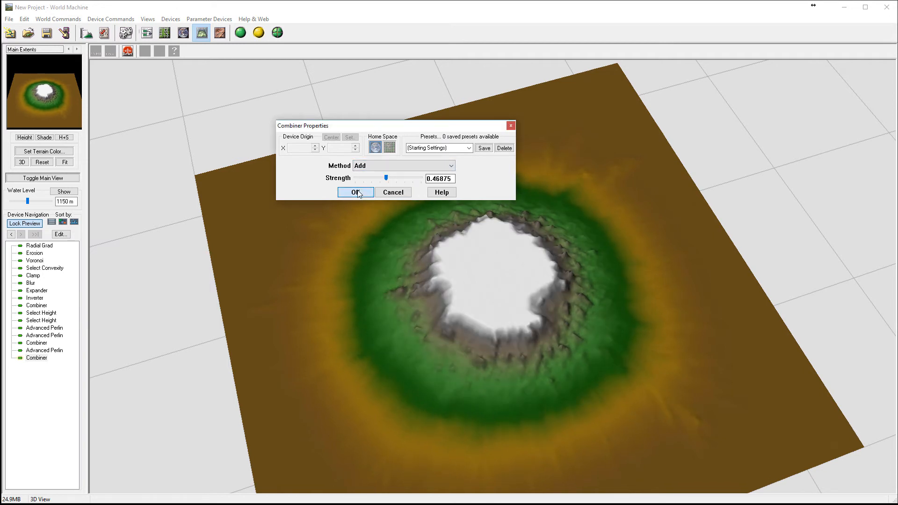
# - Confirm the ~0.47 Combiner strength and give the Select Heights maximums of 191.406 m and 1093.75 m
pyautogui.click(355, 192)
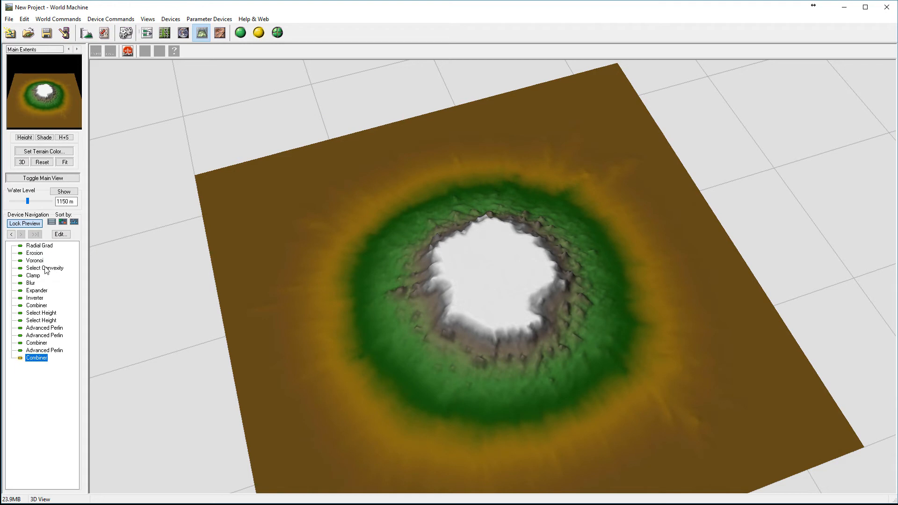
pyautogui.moveTo(49, 321)
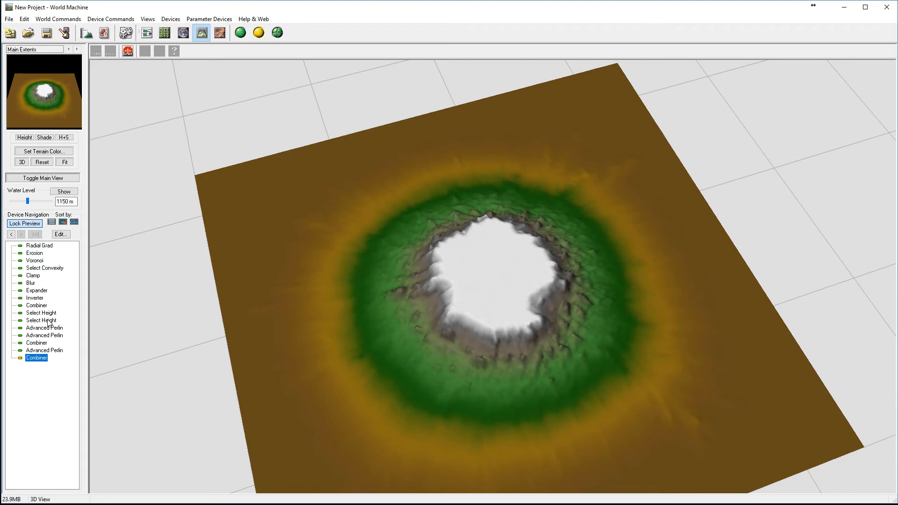
pyautogui.doubleClick(42, 320)
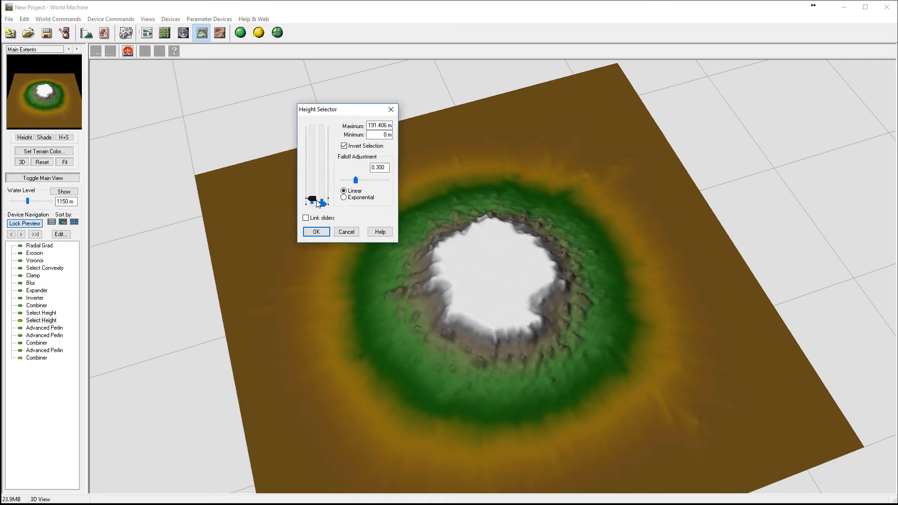
pyautogui.click(316, 232)
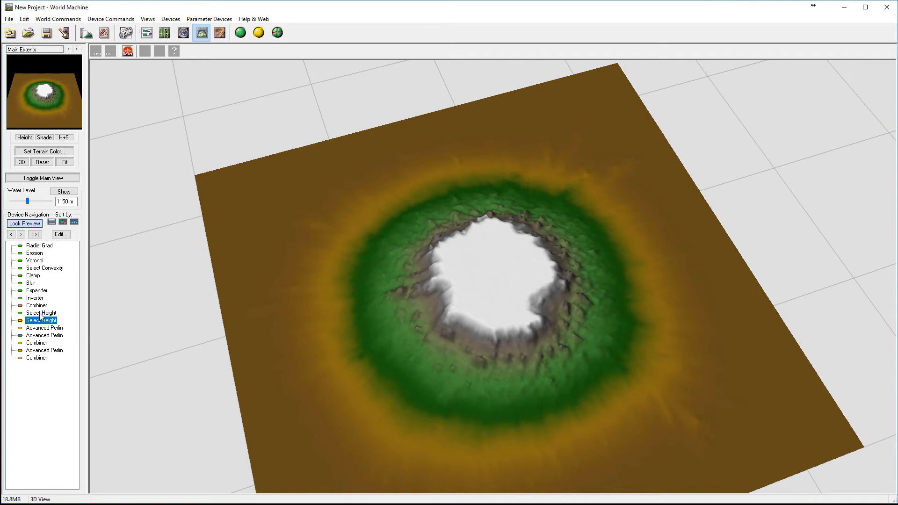
pyautogui.doubleClick(40, 320)
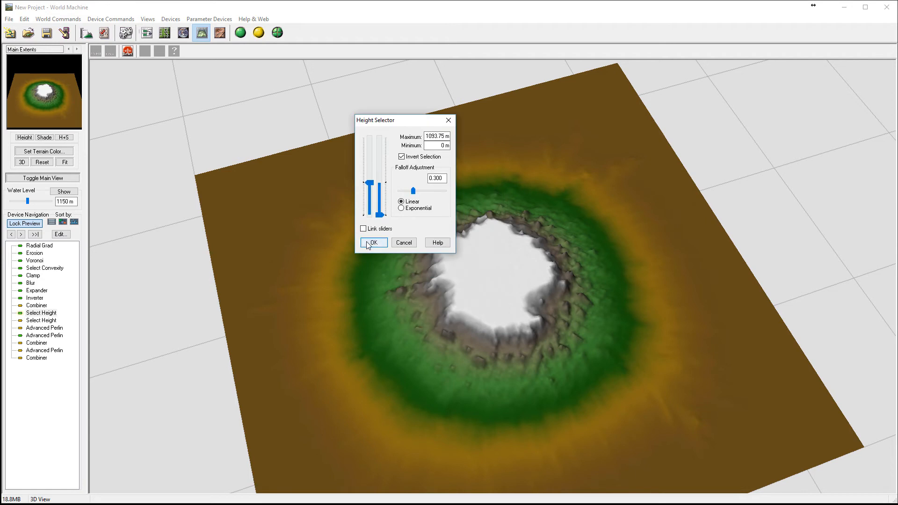
pyautogui.click(373, 243)
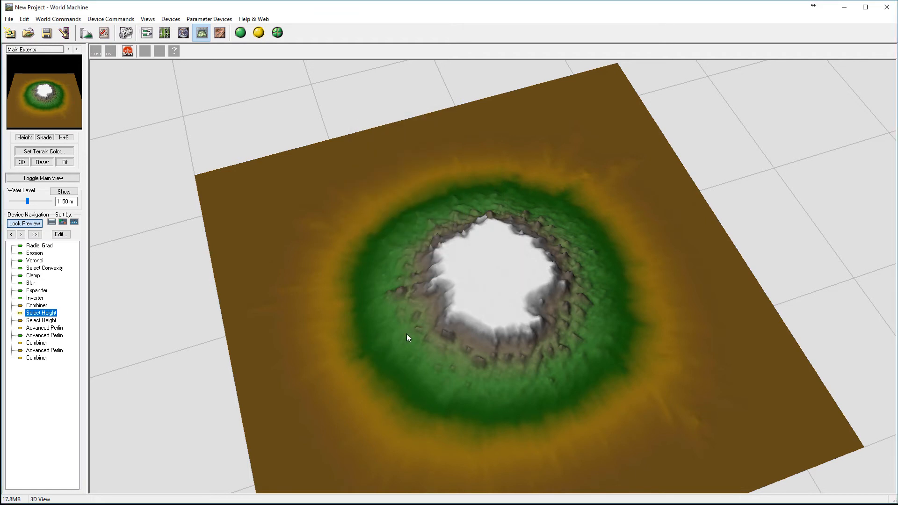
# - Keep the Gaussian Blur at radius 2 and return to the node graph
pyautogui.doubleClick(30, 282)
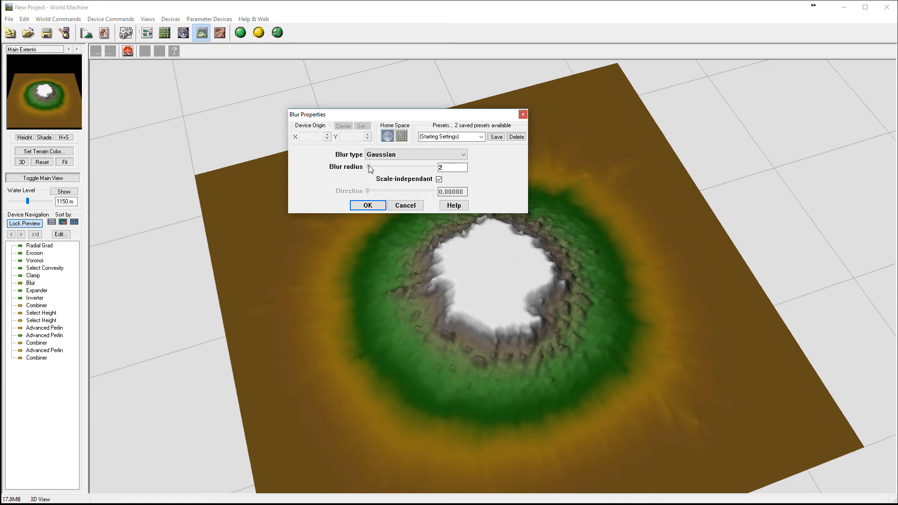
pyautogui.click(367, 205)
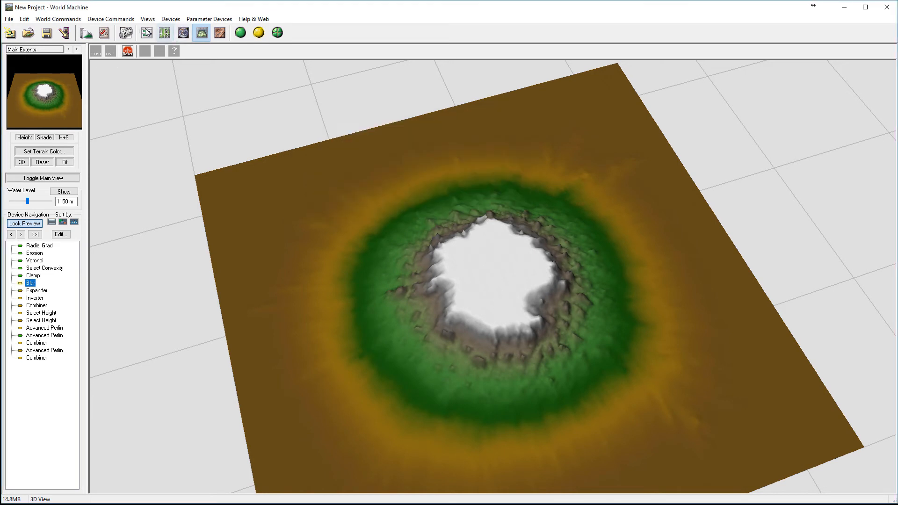
pyautogui.click(165, 32)
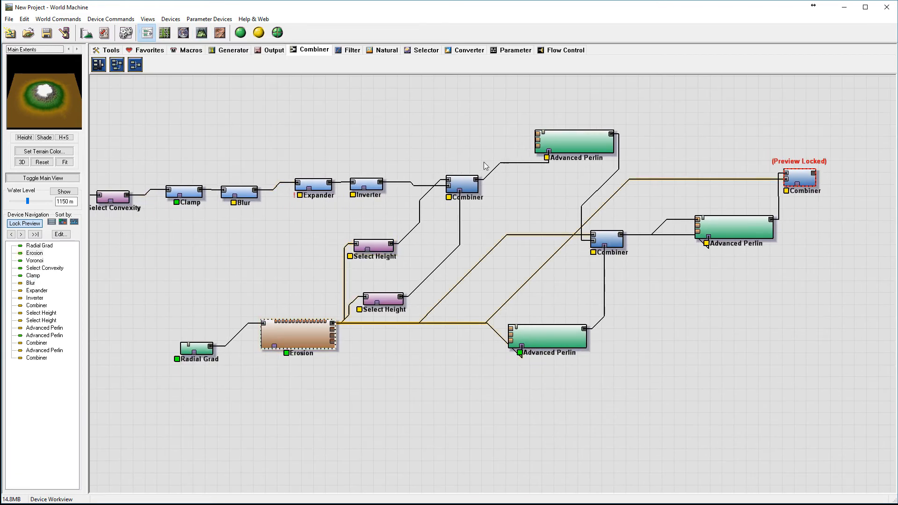
# - Unlock the preview and confirm the lower Select Height at a 54.69 m maximum
pyautogui.click(366, 186)
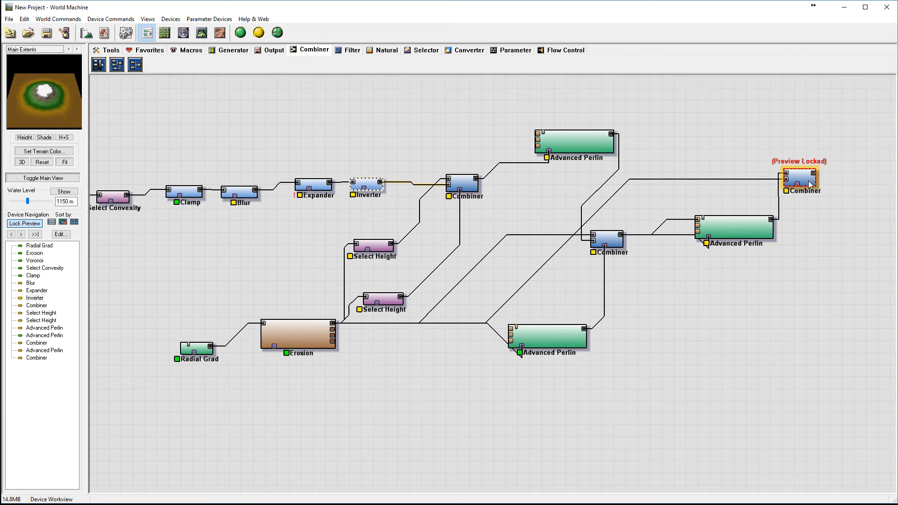
pyautogui.click(465, 184)
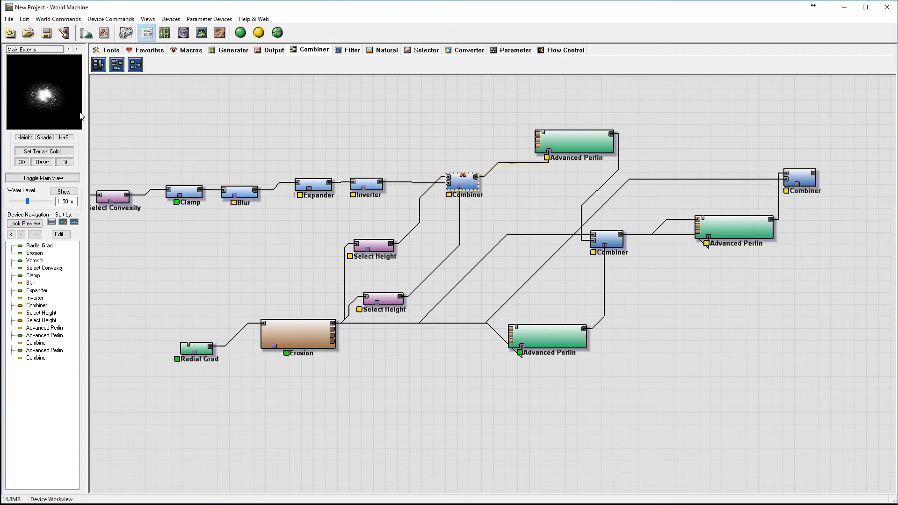
pyautogui.moveTo(317, 183)
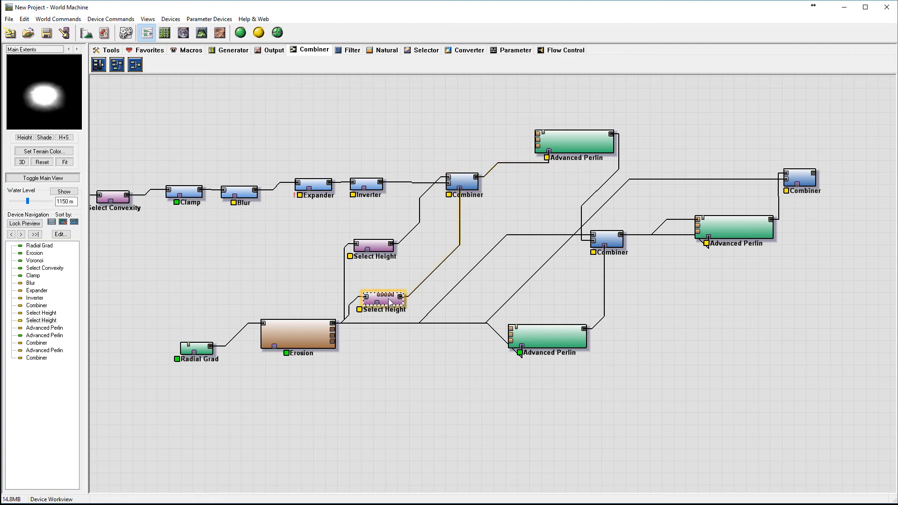
pyautogui.doubleClick(382, 300)
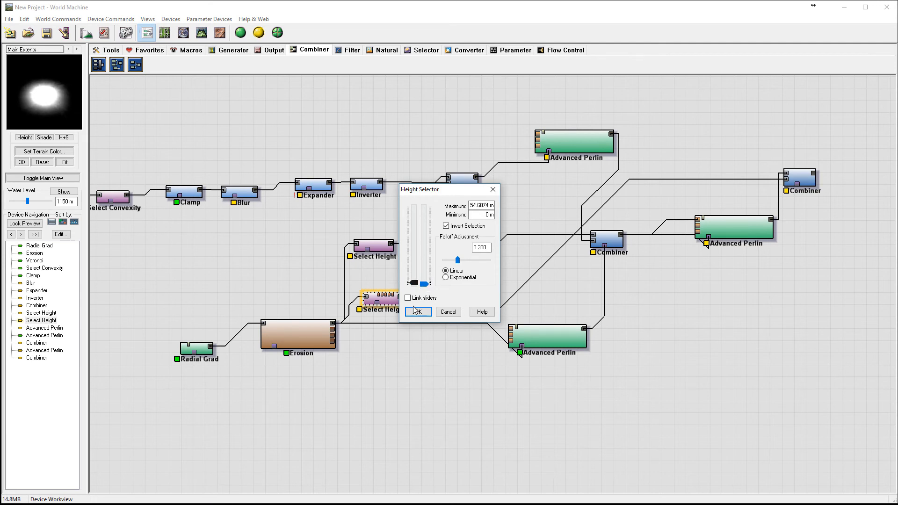
pyautogui.click(418, 312)
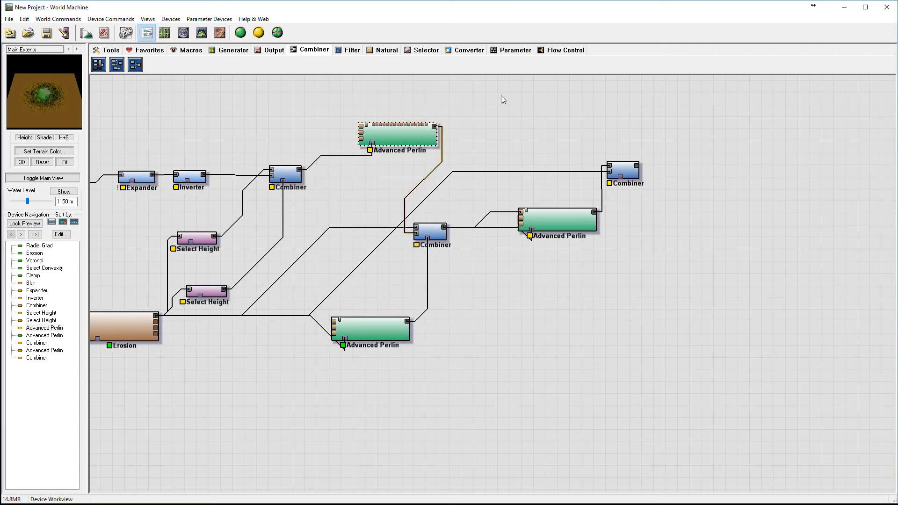
# - Check the terrain in the 3D view, rebuild it, and return to the node graph
pyautogui.click(626, 172)
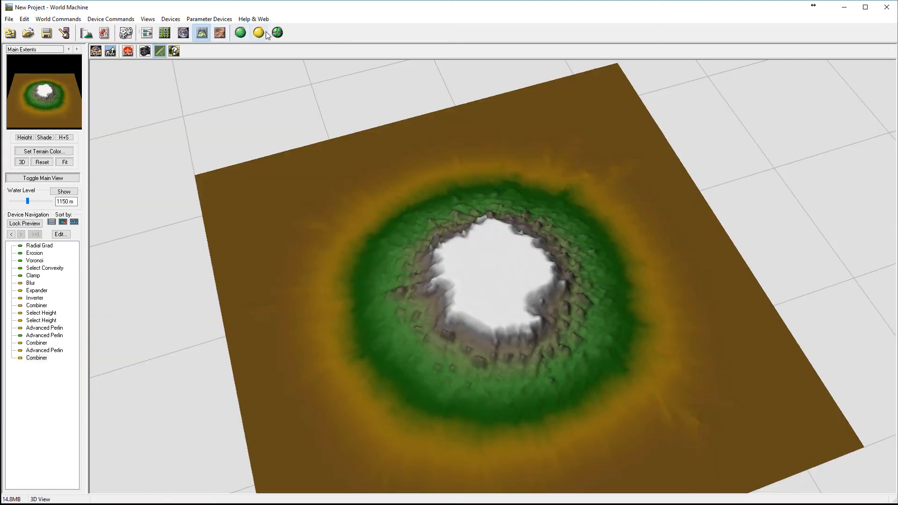
pyautogui.click(277, 33)
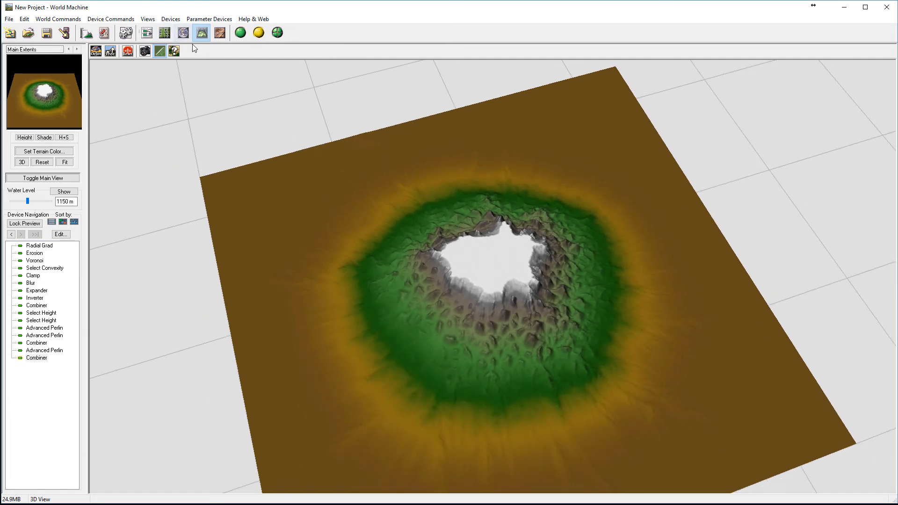
pyautogui.click(146, 33)
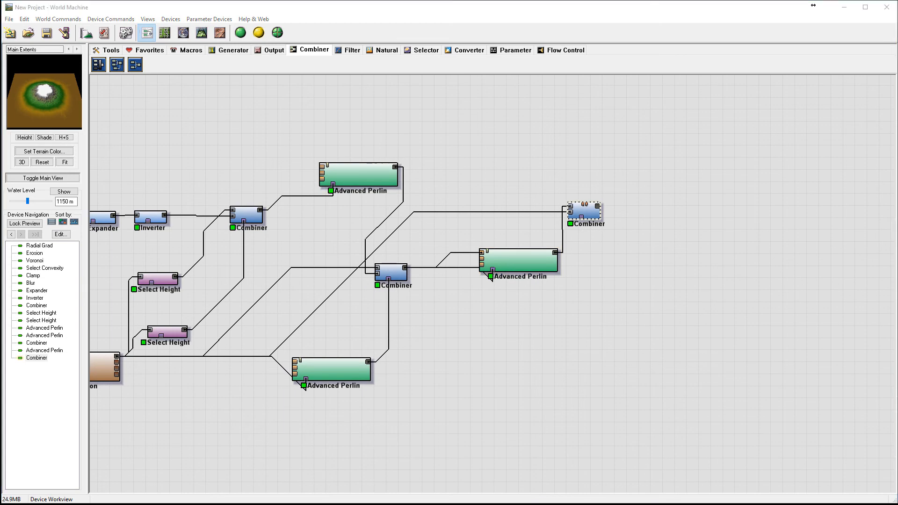
pyautogui.moveTo(305, 92)
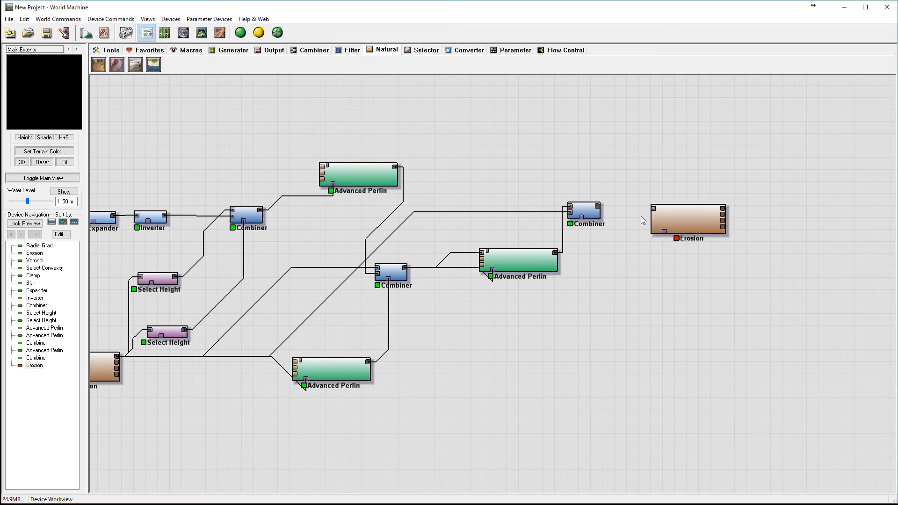
# - Feed the final Combiner into a new Erosion set to Channeled Erosion with geological-time enhancement enabled
pyautogui.click(584, 216)
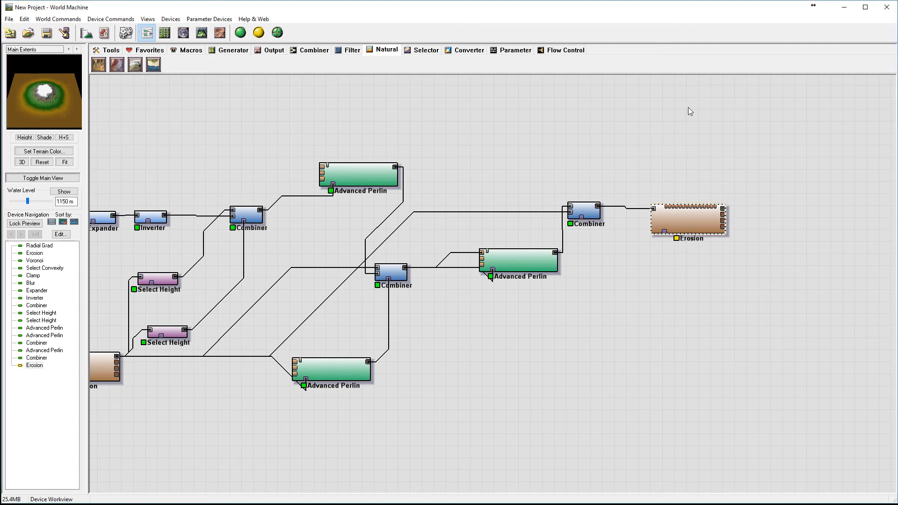
pyautogui.doubleClick(689, 221)
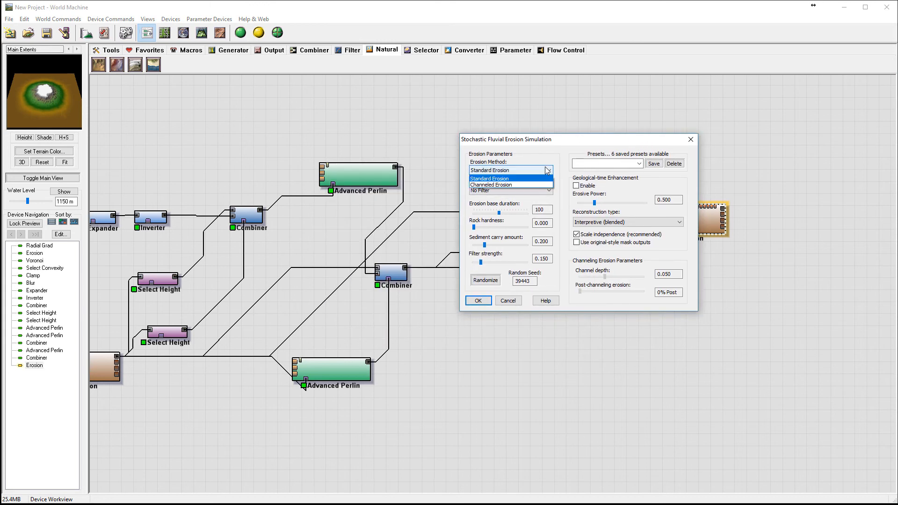
pyautogui.click(509, 185)
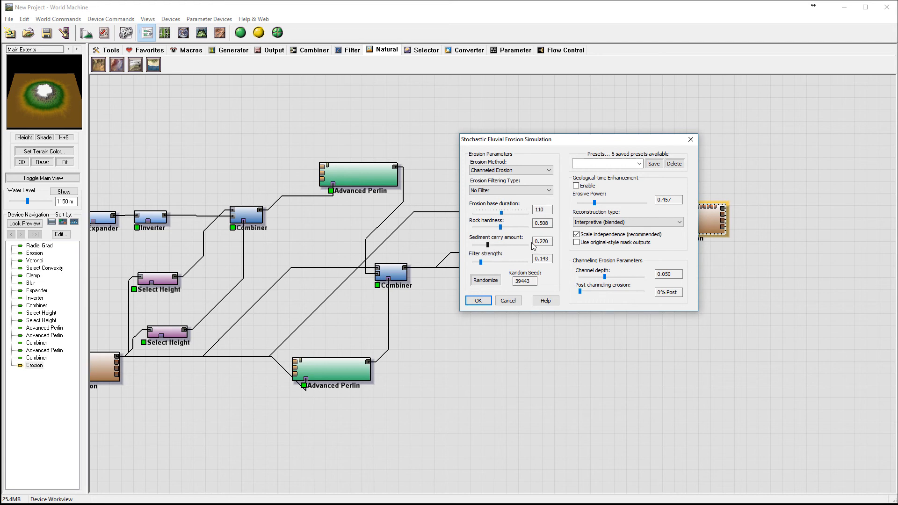
pyautogui.click(576, 185)
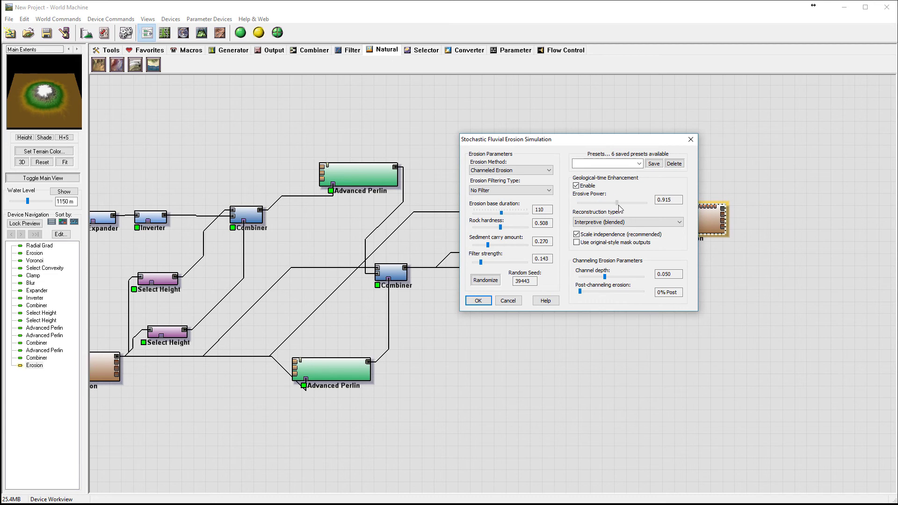
pyautogui.click(478, 300)
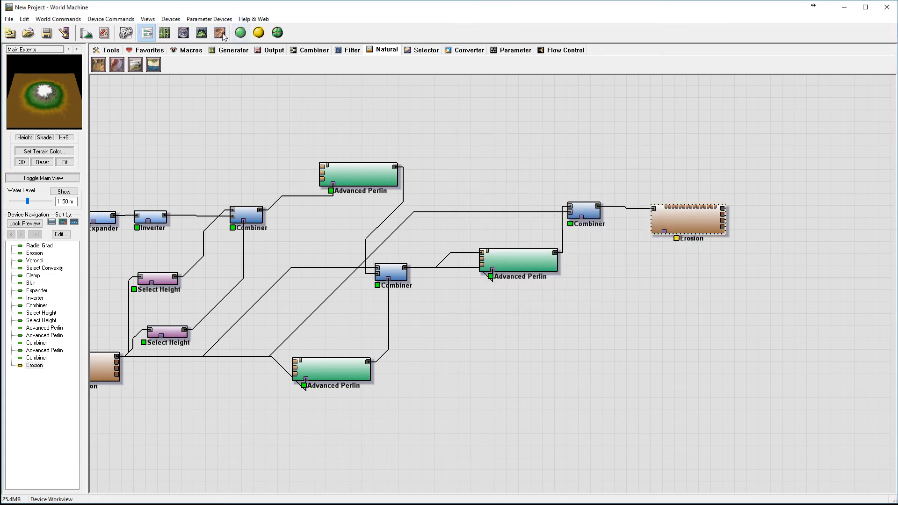
pyautogui.click(201, 33)
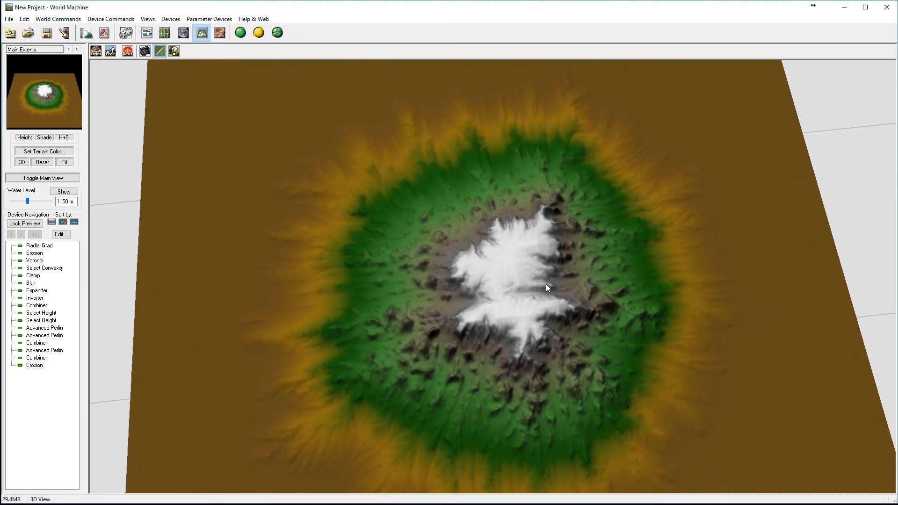
pyautogui.moveTo(489, 223)
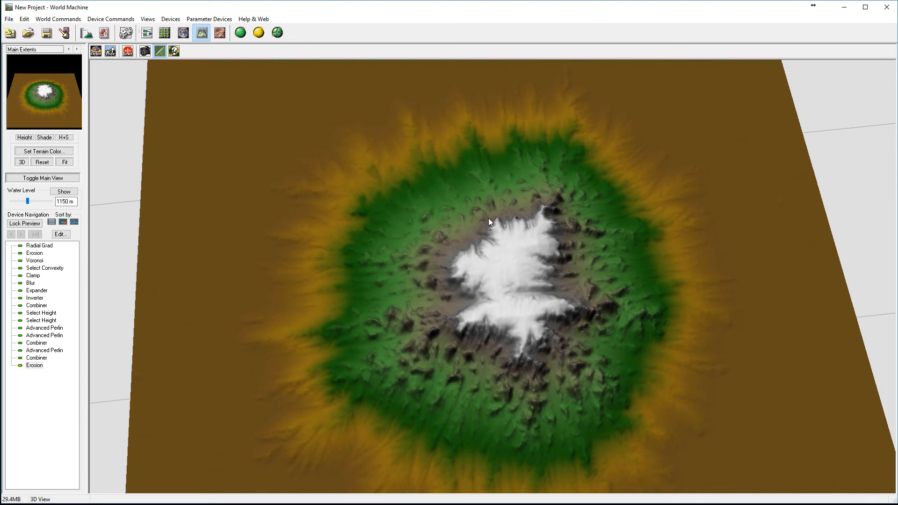
pyautogui.moveTo(657, 456)
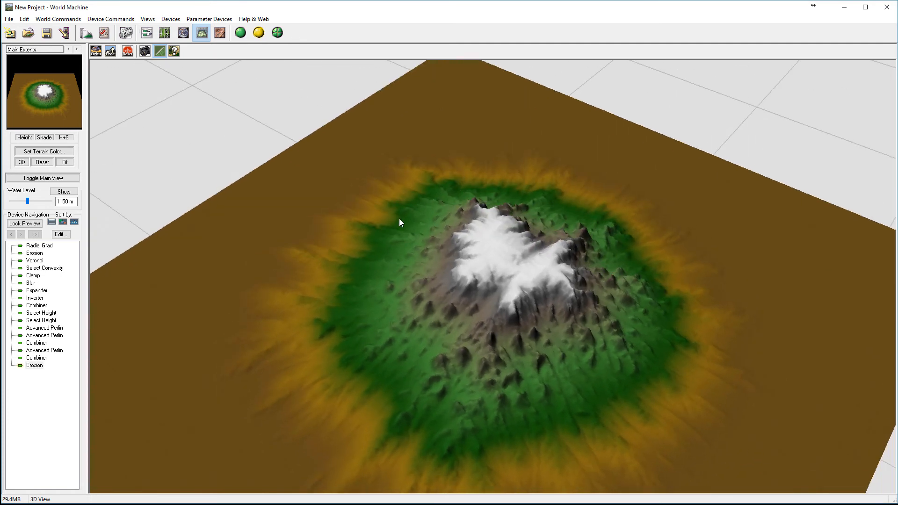
pyautogui.moveTo(618, 256)
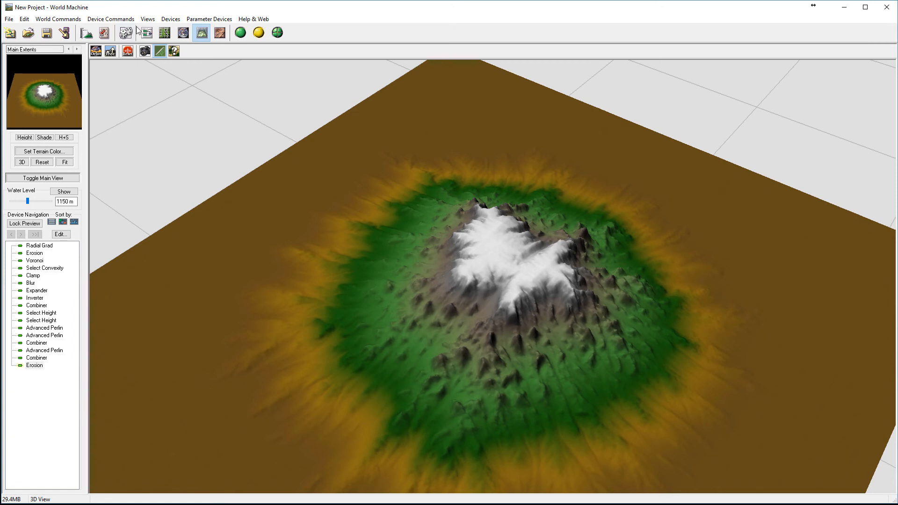
pyautogui.click(146, 33)
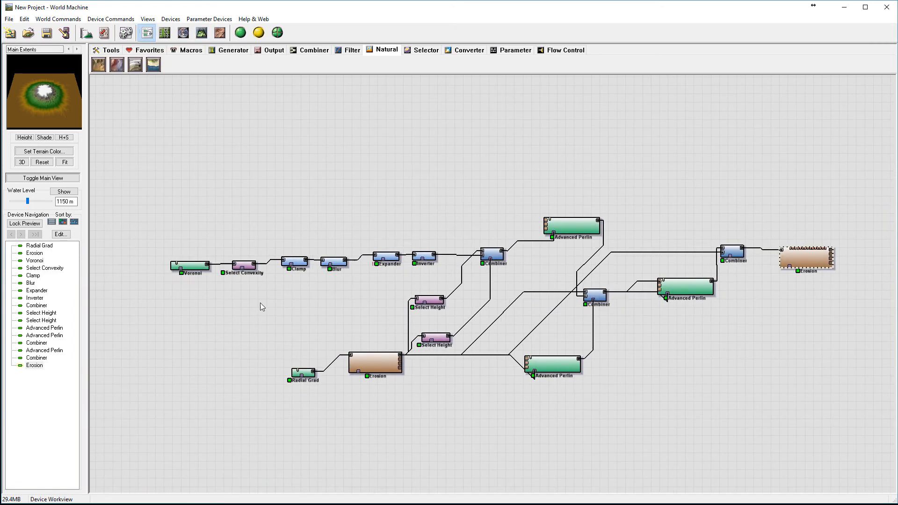
# - Try F4 Cells, settle on F1 Cells, and raise the Voronoi scale to about 1.62 km
pyautogui.click(191, 267)
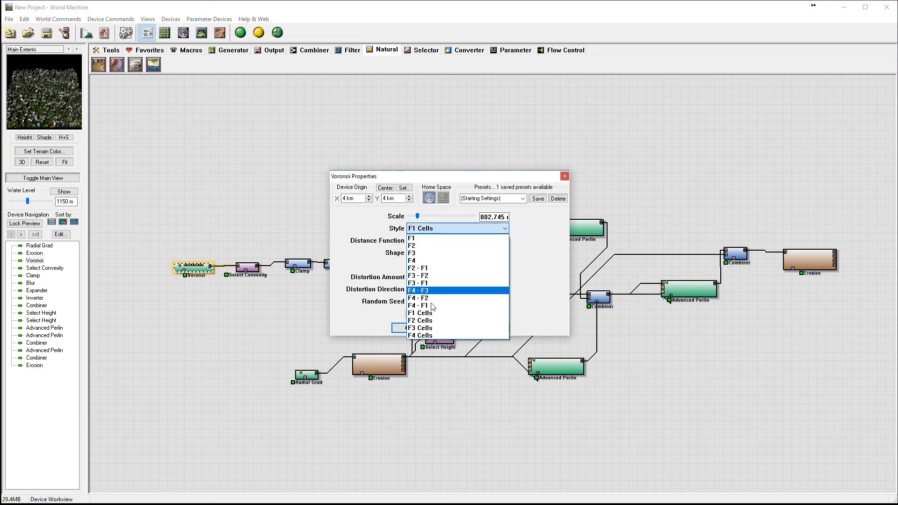
pyautogui.click(420, 335)
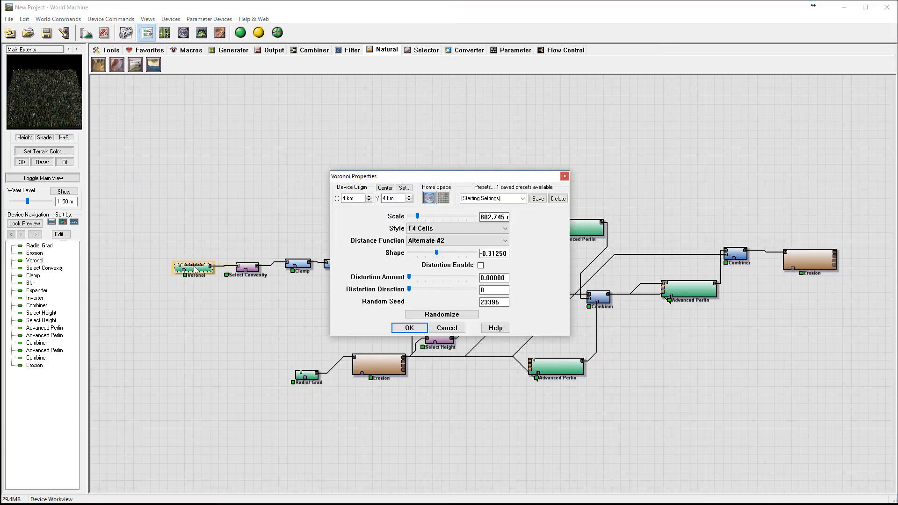
pyautogui.click(503, 240)
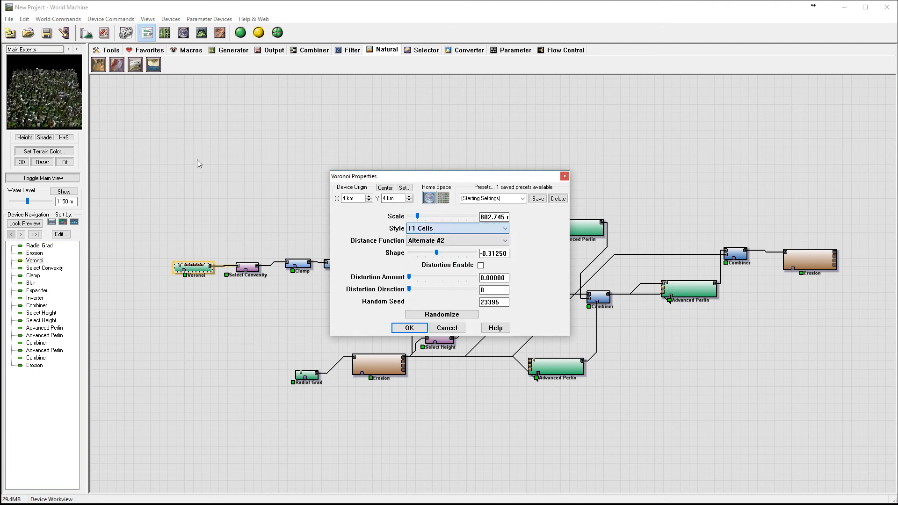
pyautogui.moveTo(420, 220)
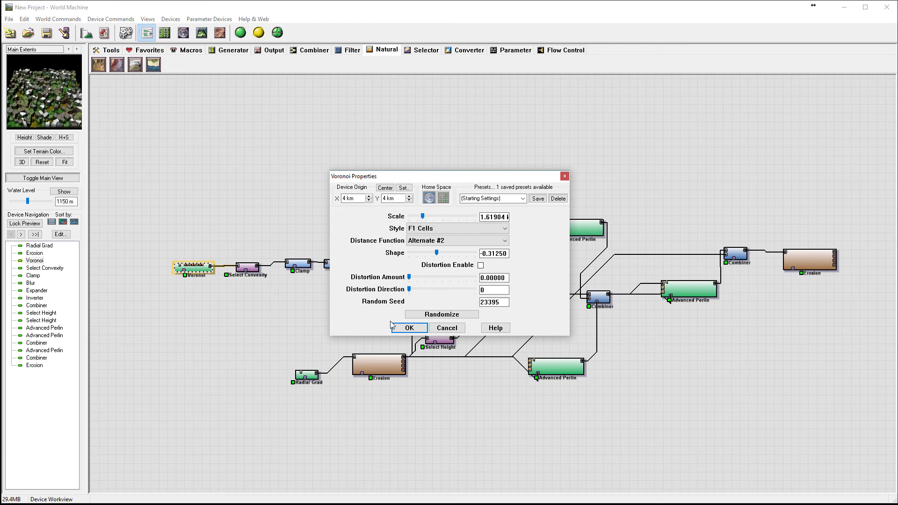
pyautogui.click(409, 327)
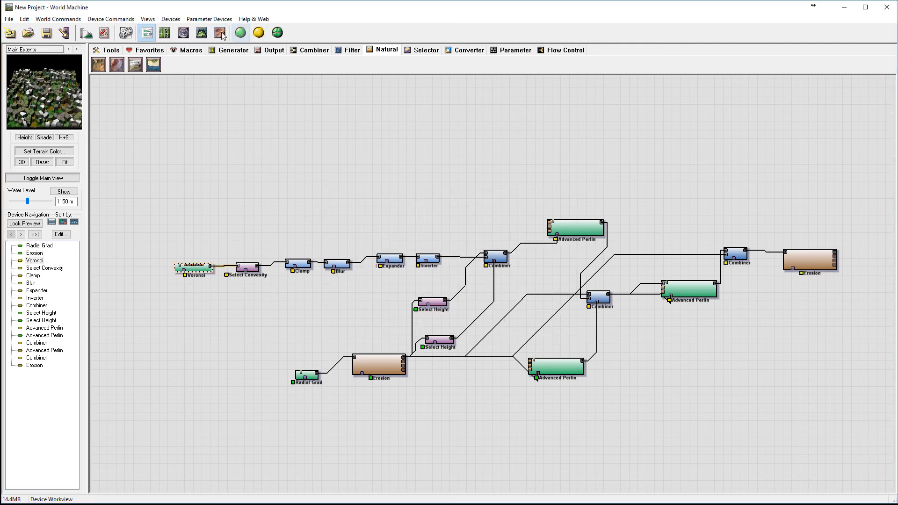
# - Check the bigger rocks in the 3D preview and move the Voronoi device higher in the graph
pyautogui.click(202, 33)
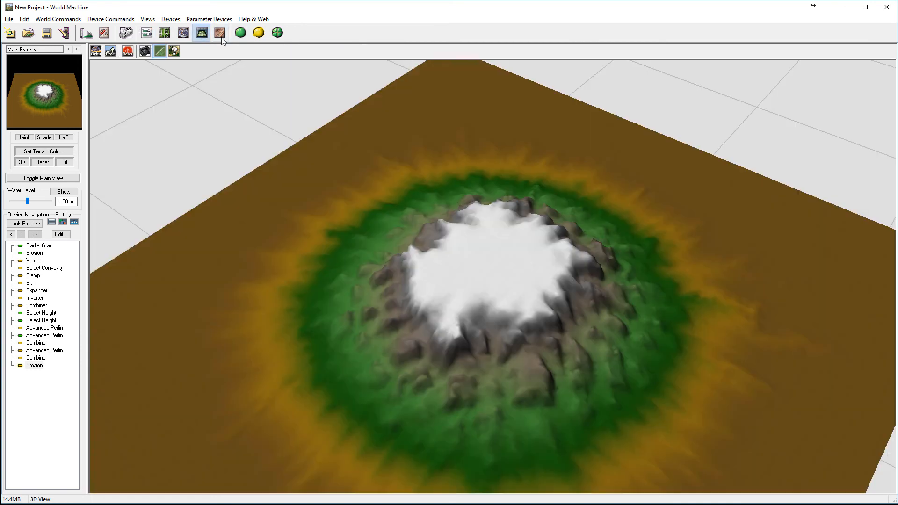
pyautogui.click(219, 32)
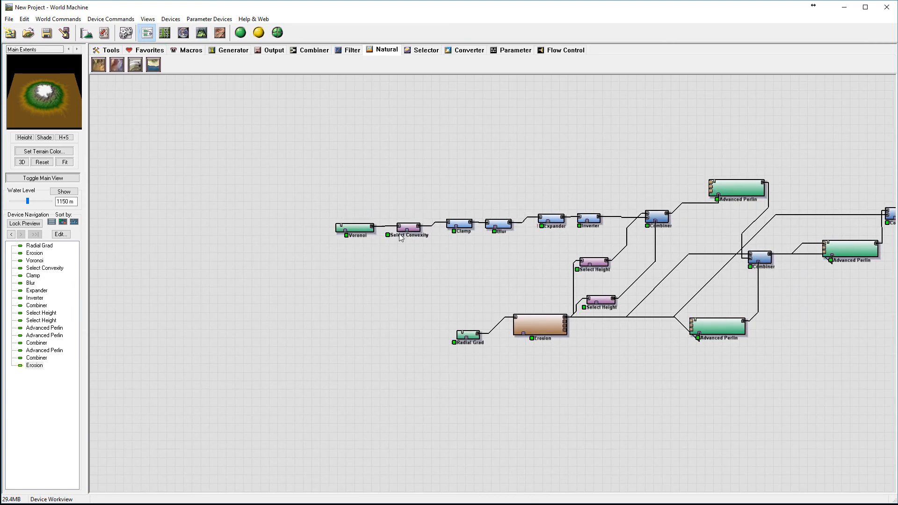
pyautogui.moveTo(355, 228); pyautogui.dragTo(340, 197)
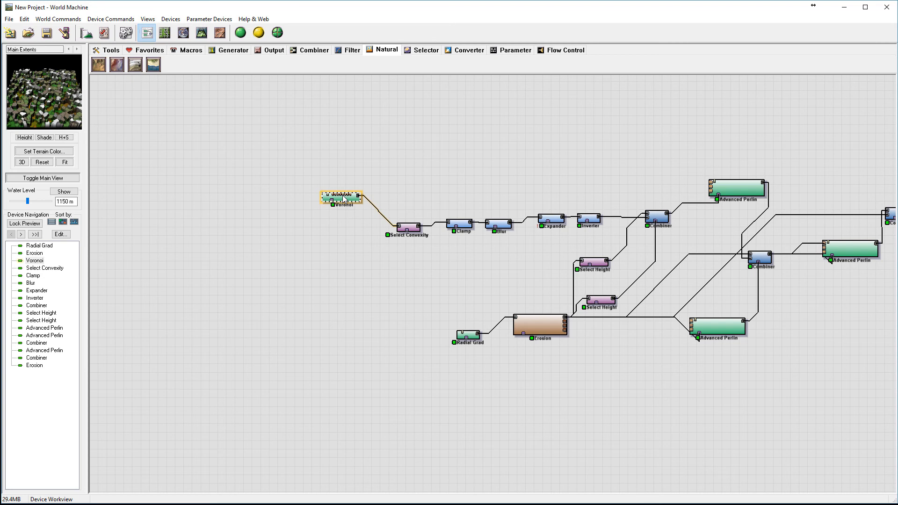
# - Set the duplicated Voronoi's scale down to about 192 m
pyautogui.doubleClick(340, 196)
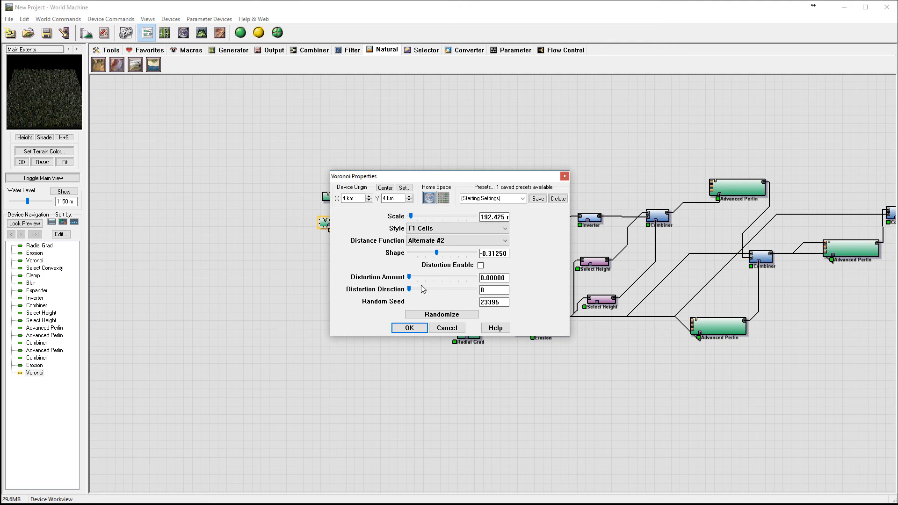
pyautogui.click(409, 328)
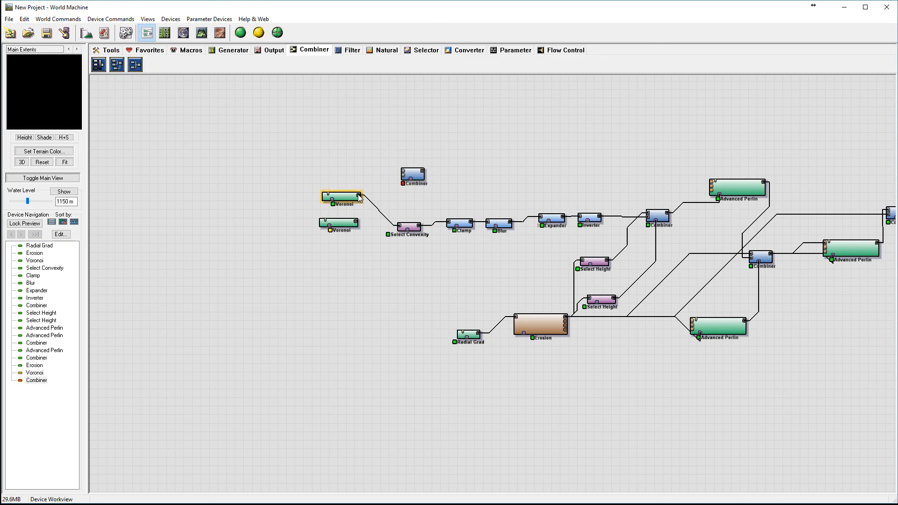
# - Wire both Voronois into a Combiner set to Add at 0.5 strength, feeding Select Convexity
pyautogui.click(413, 174)
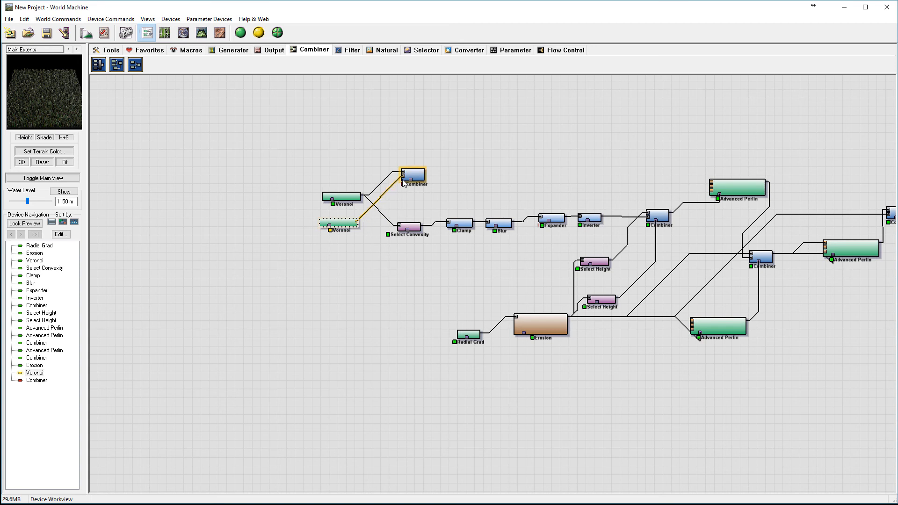
pyautogui.doubleClick(413, 175)
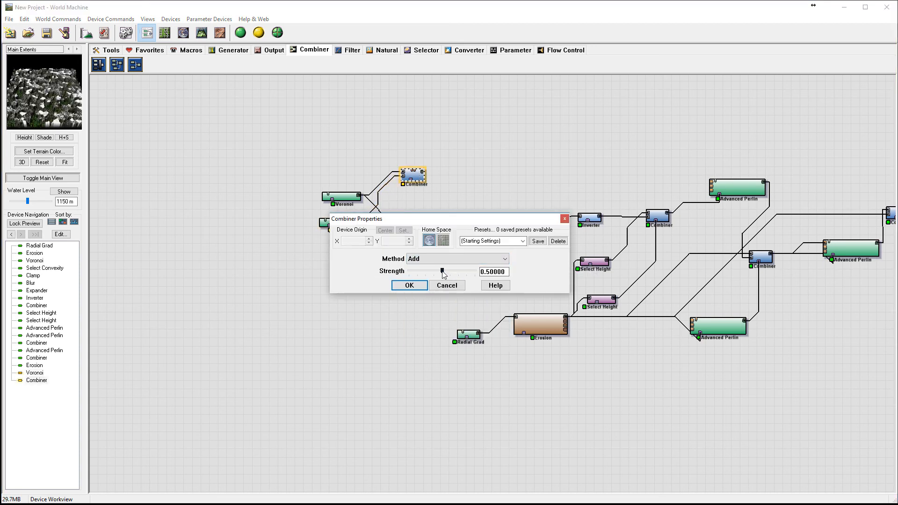
pyautogui.click(409, 286)
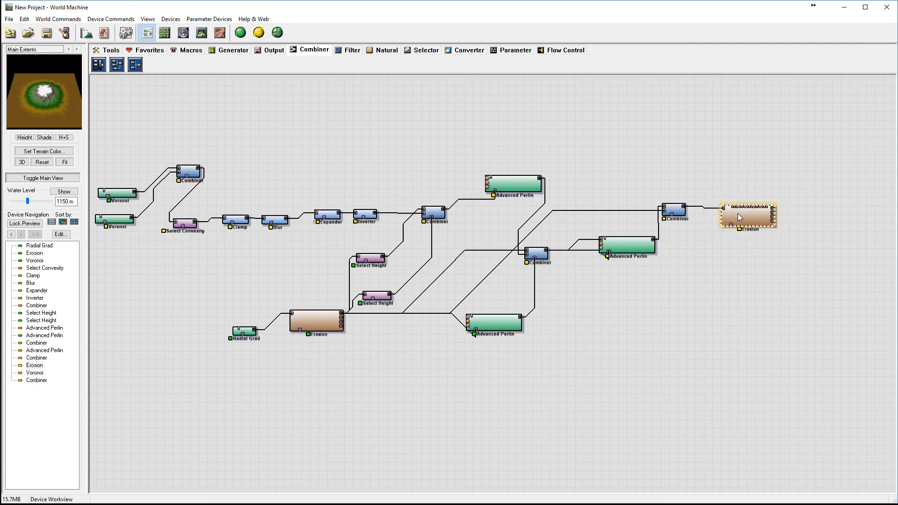
# - Rescale the two Voronoi devices to roughly 4.4 km and 1.25 km and refresh the preview
pyautogui.click(259, 33)
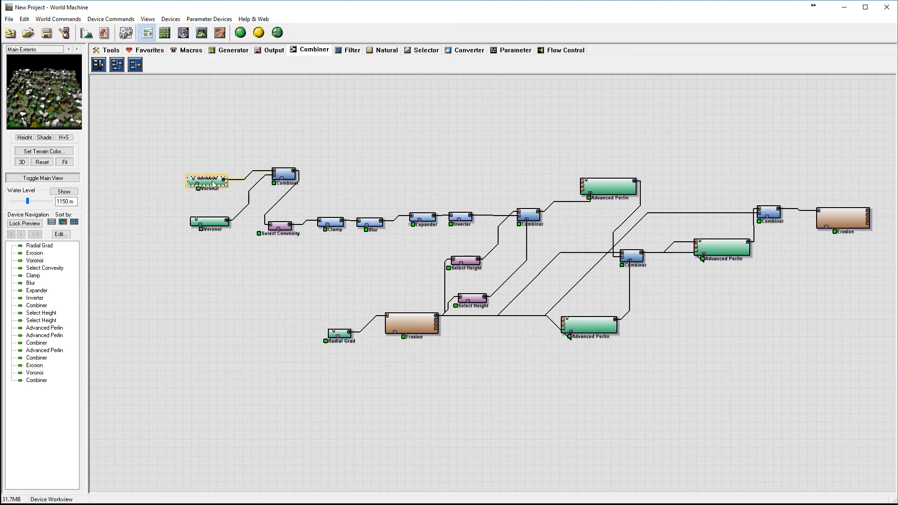
pyautogui.doubleClick(207, 180)
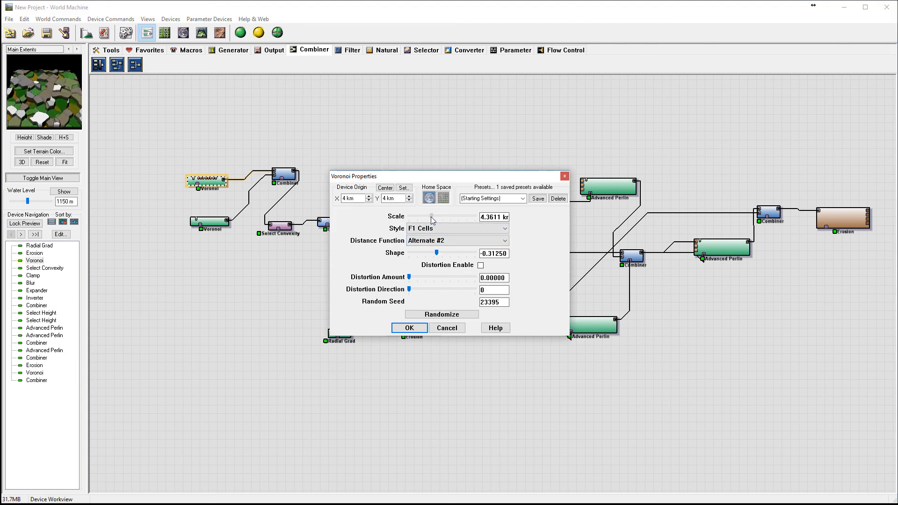
pyautogui.click(409, 327)
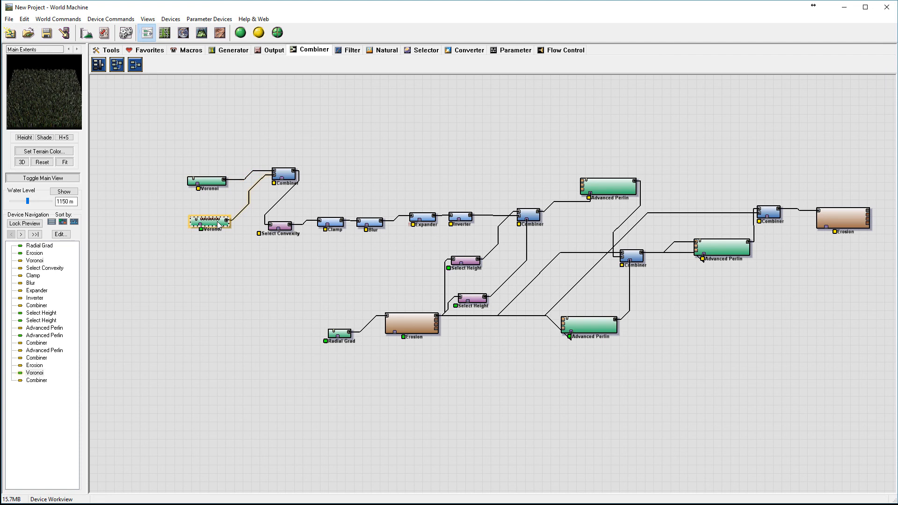
pyautogui.doubleClick(209, 223)
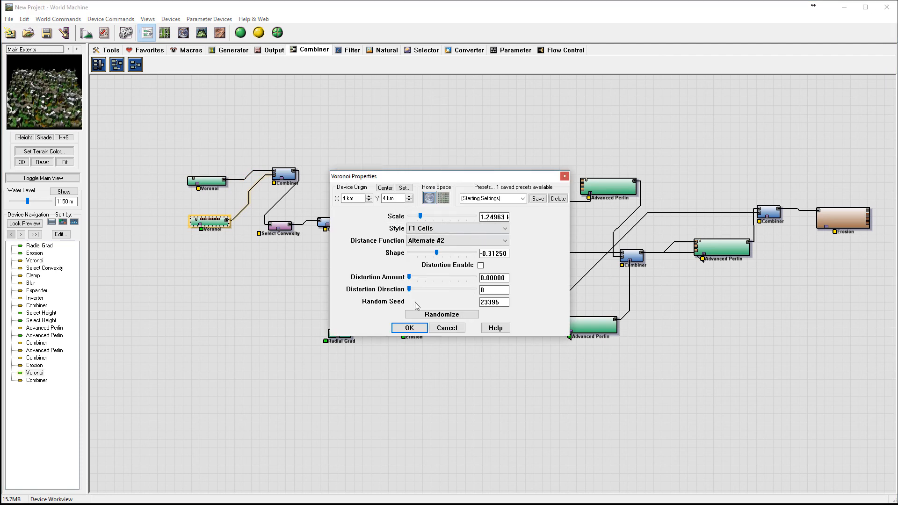
pyautogui.click(409, 328)
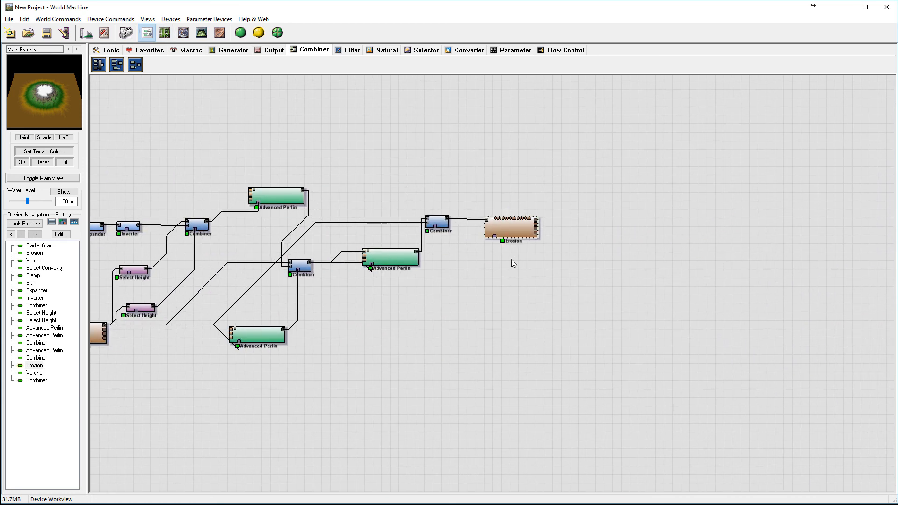
# - Place six Height Outputs after Erosion and set the first to export a 16-bit TIFF
pyautogui.click(275, 50)
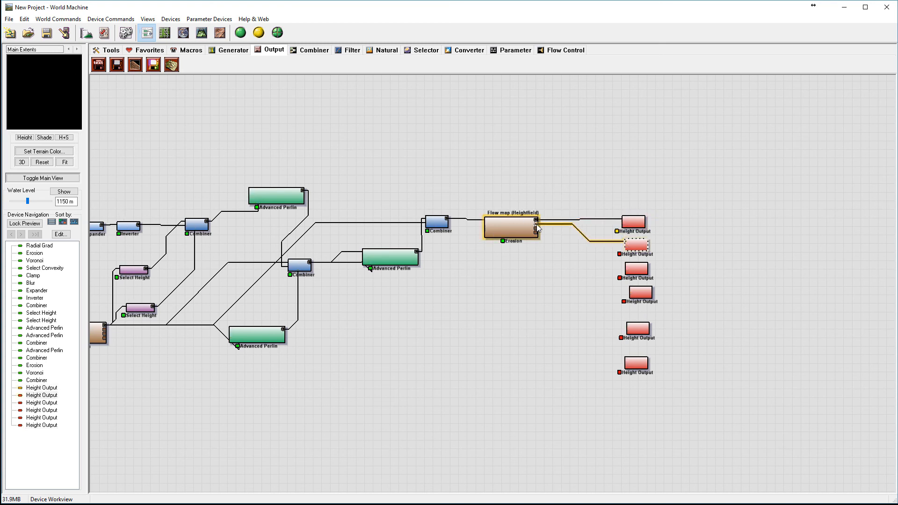
pyautogui.doubleClick(634, 222)
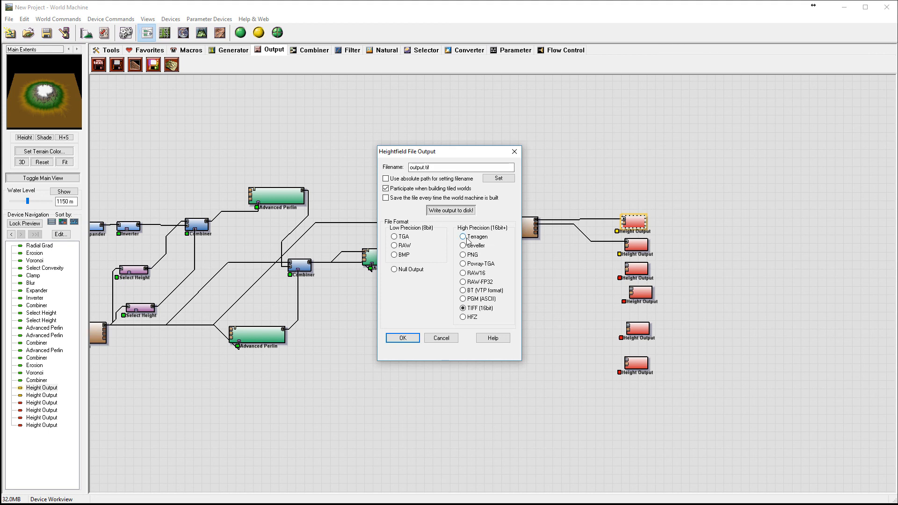
pyautogui.moveTo(437, 215)
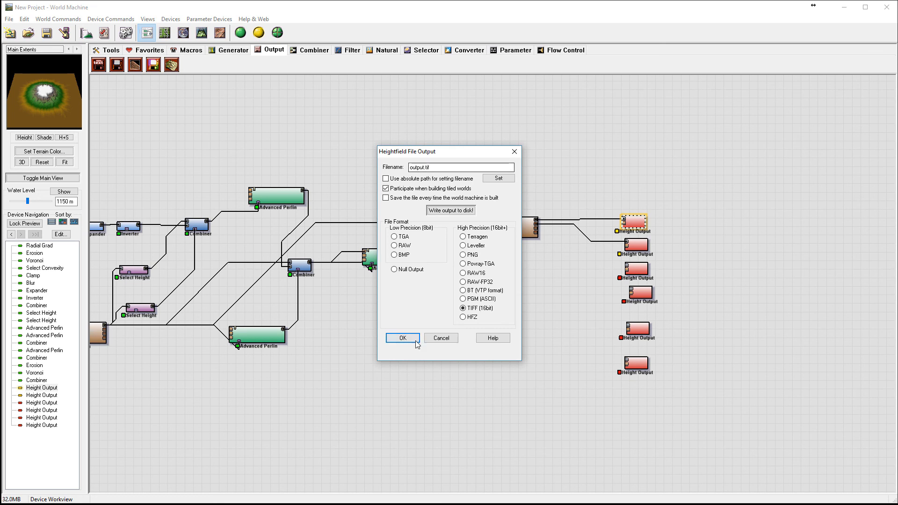
pyautogui.click(403, 338)
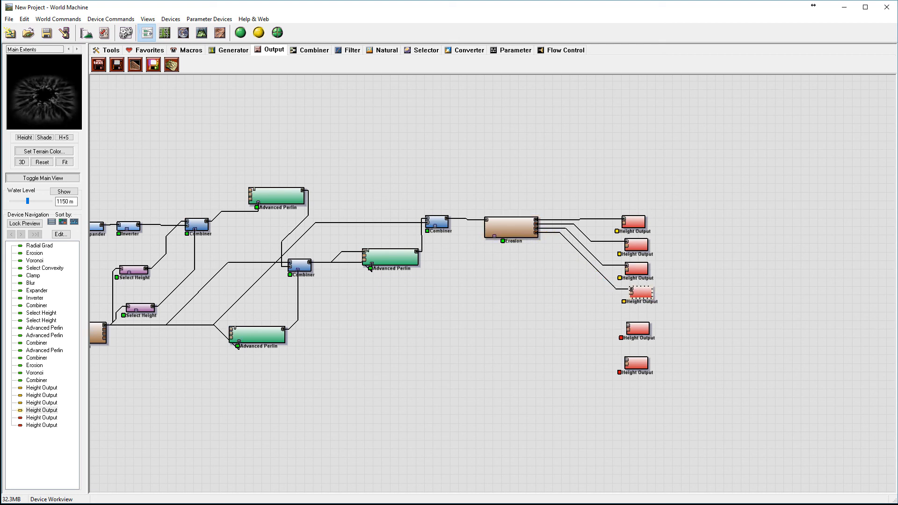
pyautogui.moveTo(520, 307)
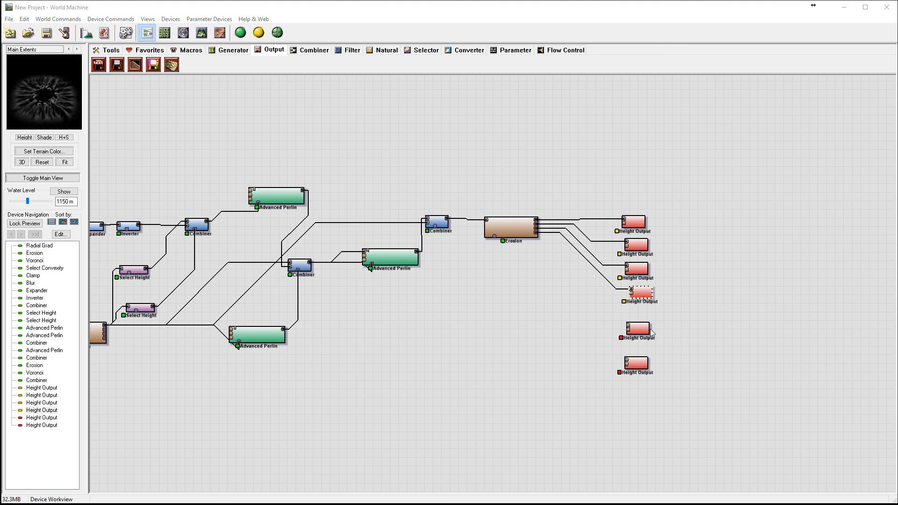
# - Link a feed into the fifth Height Output and bring up the Selector devices for a new Select Convexity
pyautogui.click(198, 225)
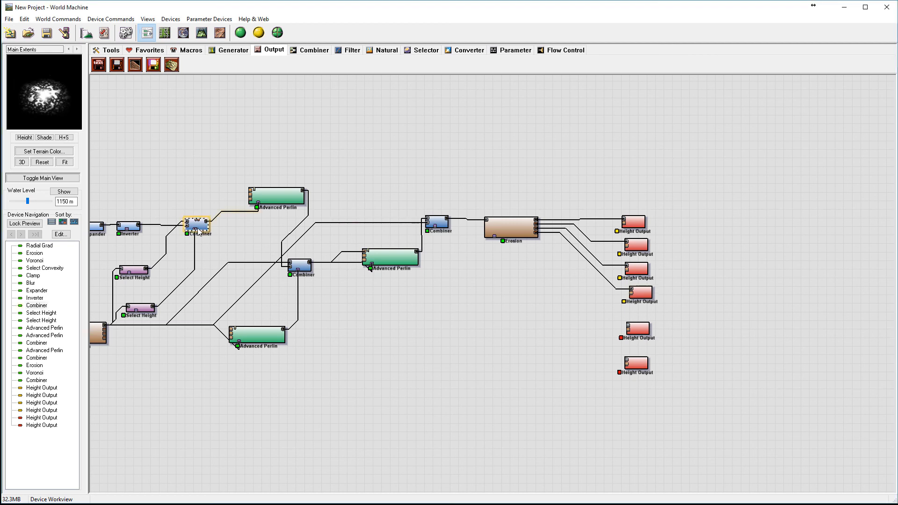
pyautogui.click(636, 329)
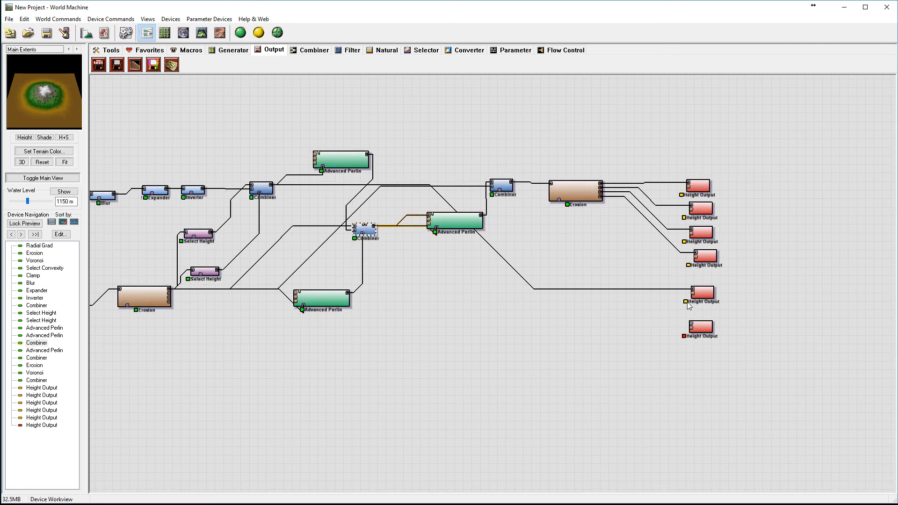
pyautogui.click(700, 327)
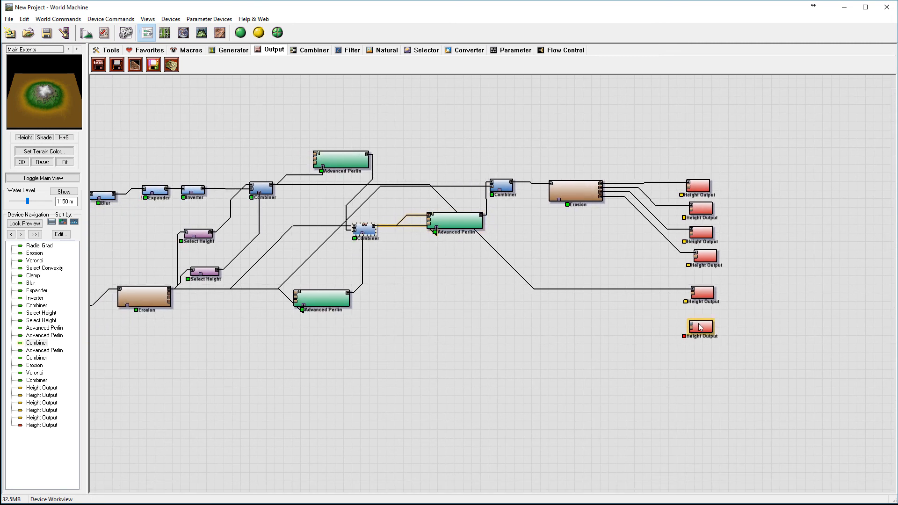
pyautogui.click(794, 305)
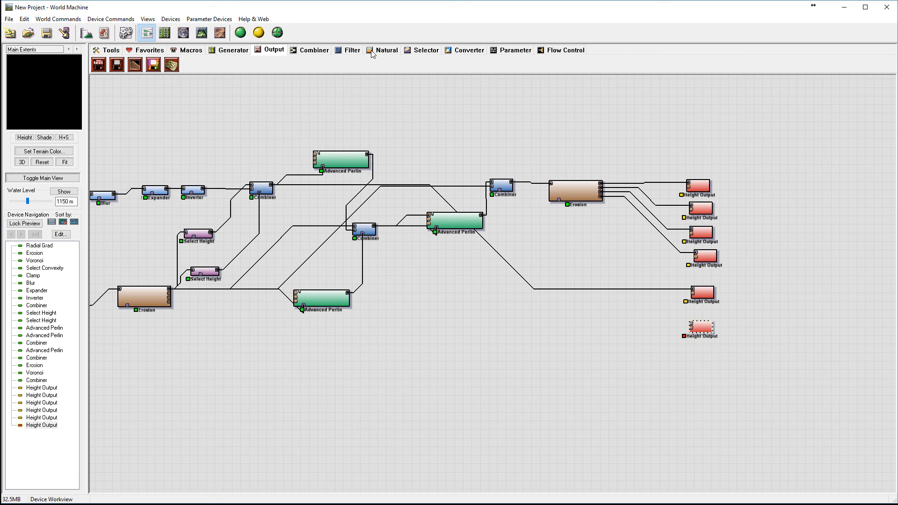
pyautogui.click(425, 49)
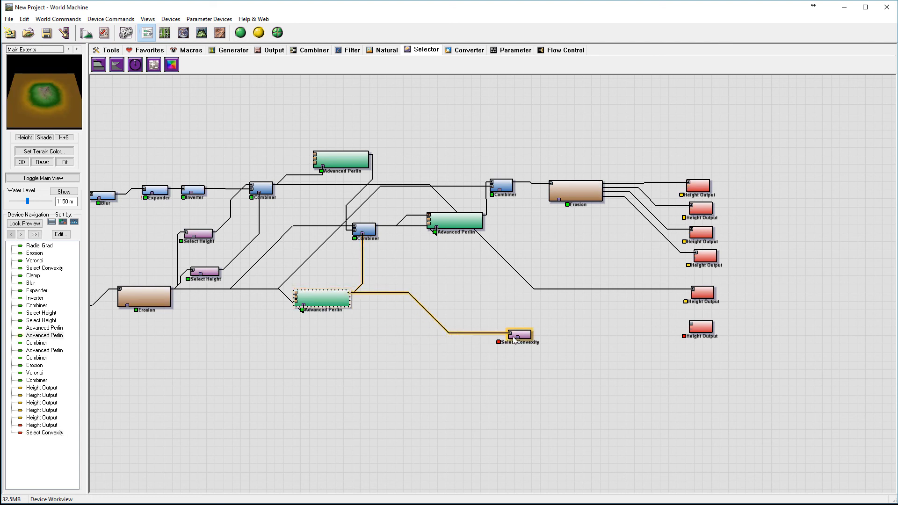
# - Wire the lower Advanced Perlin into Select Convexity with default settings and route it to the sixth Height Output
pyautogui.click(334, 290)
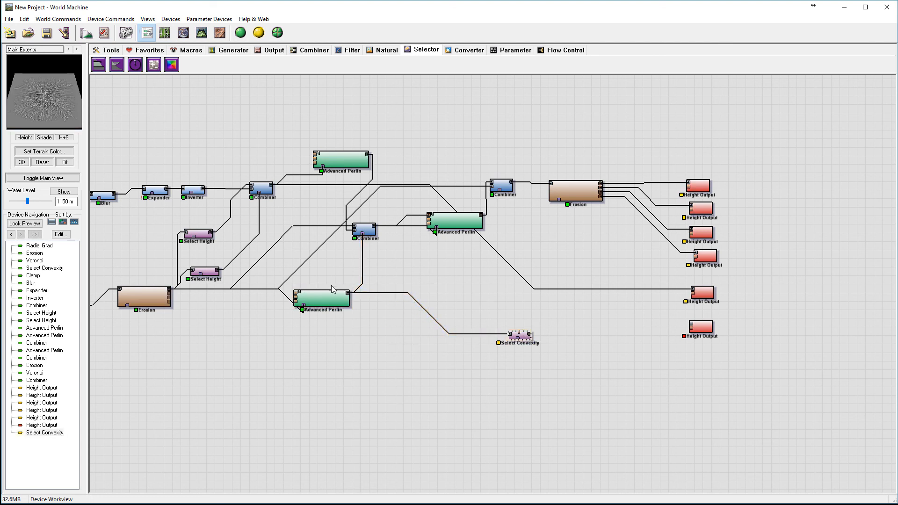
pyautogui.click(323, 299)
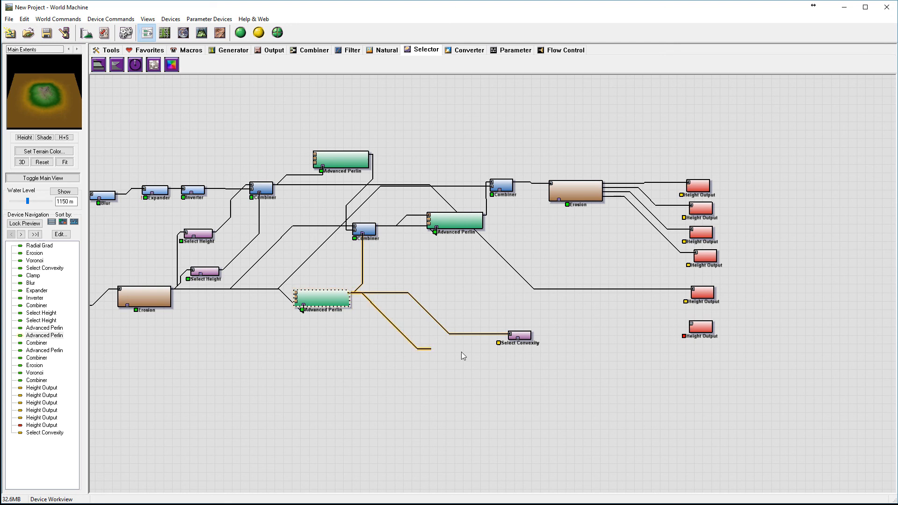
pyautogui.click(520, 335)
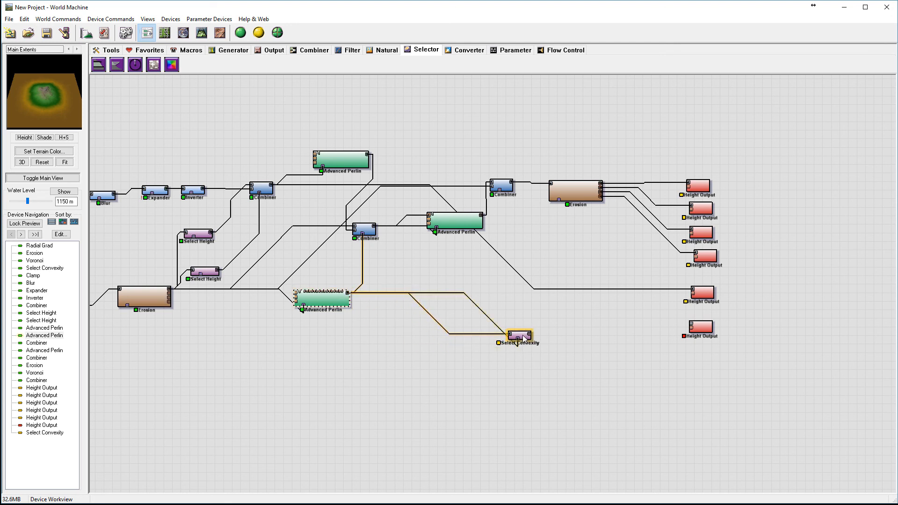
pyautogui.doubleClick(520, 335)
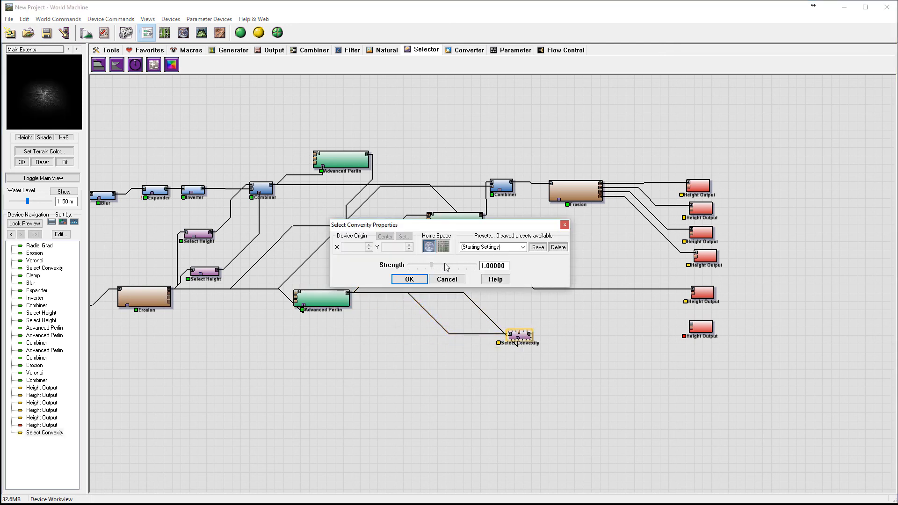
pyautogui.click(409, 278)
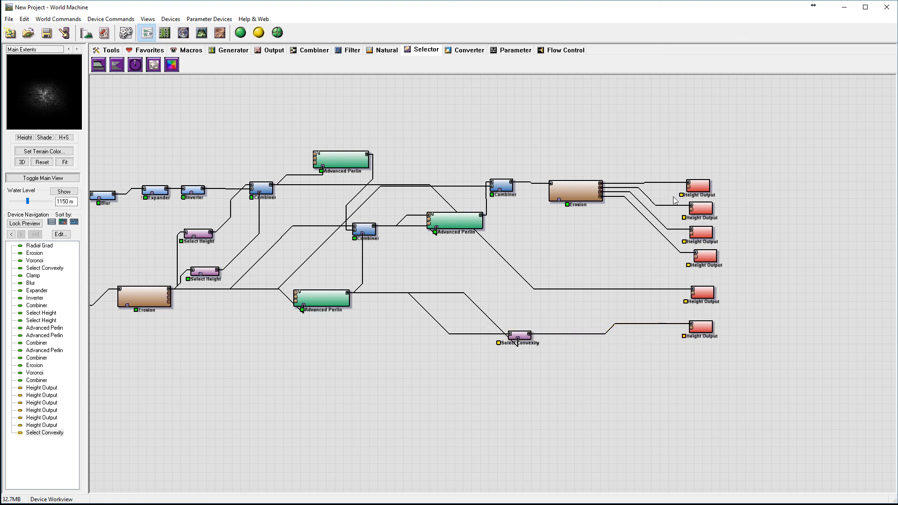
pyautogui.click(698, 185)
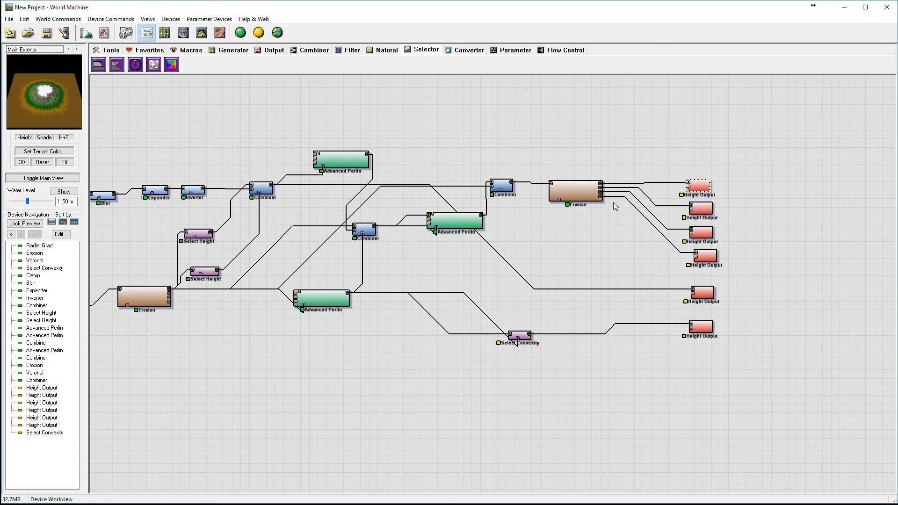
# - Preview another Height Output's terrain to compare the results
pyautogui.click(44, 137)
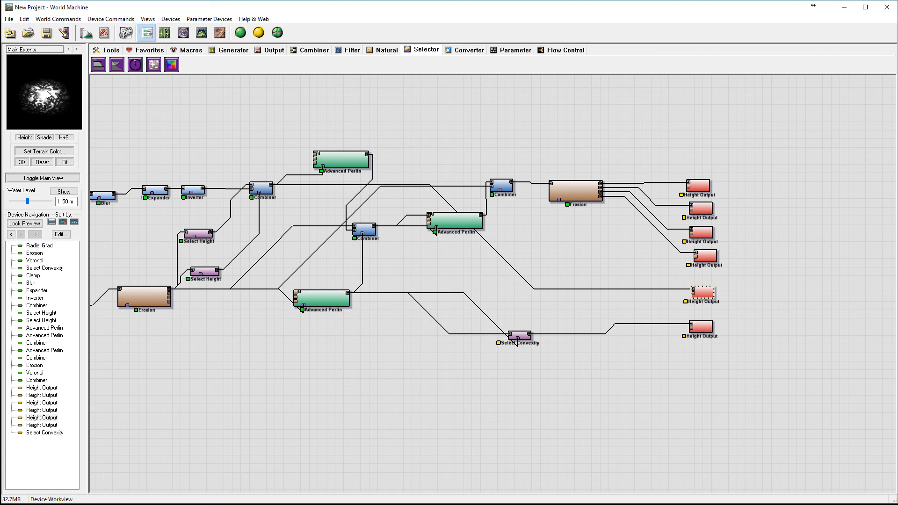
pyautogui.moveTo(61, 101)
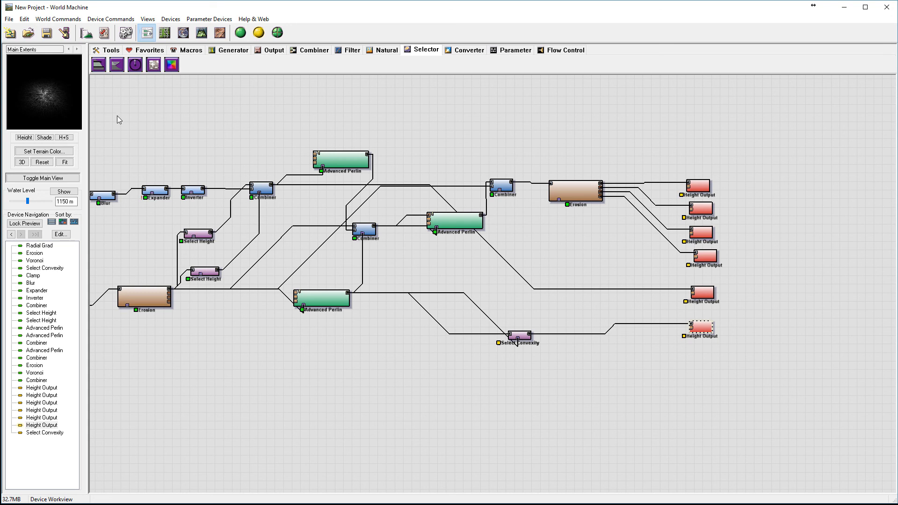
pyautogui.moveTo(68, 93)
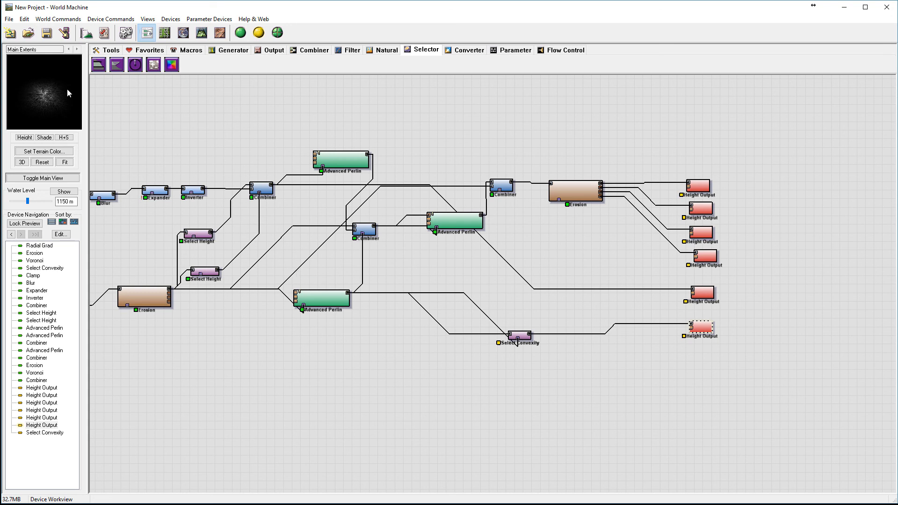
pyautogui.moveTo(50, 107)
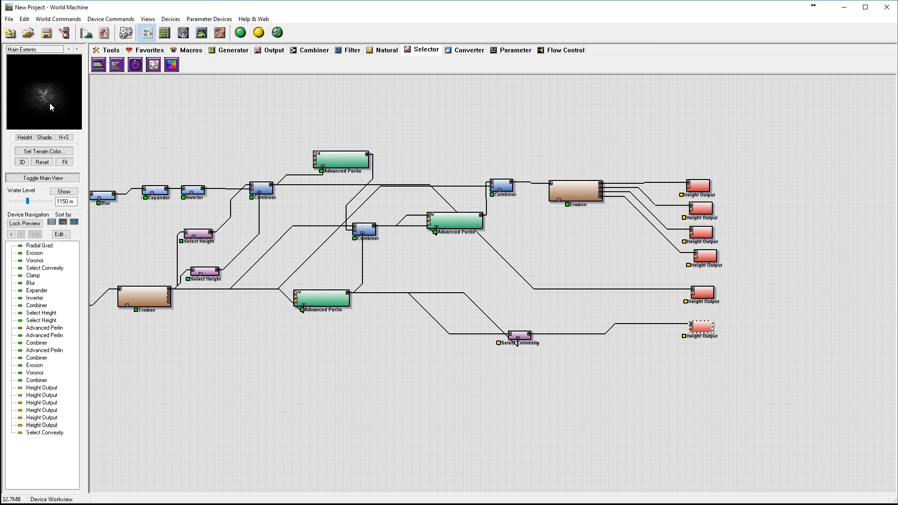
pyautogui.moveTo(44, 98)
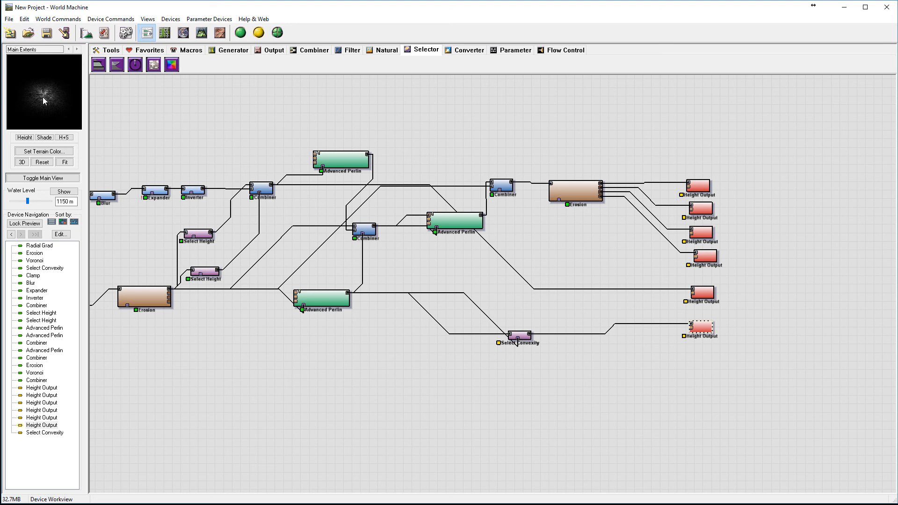
pyautogui.moveTo(31, 96)
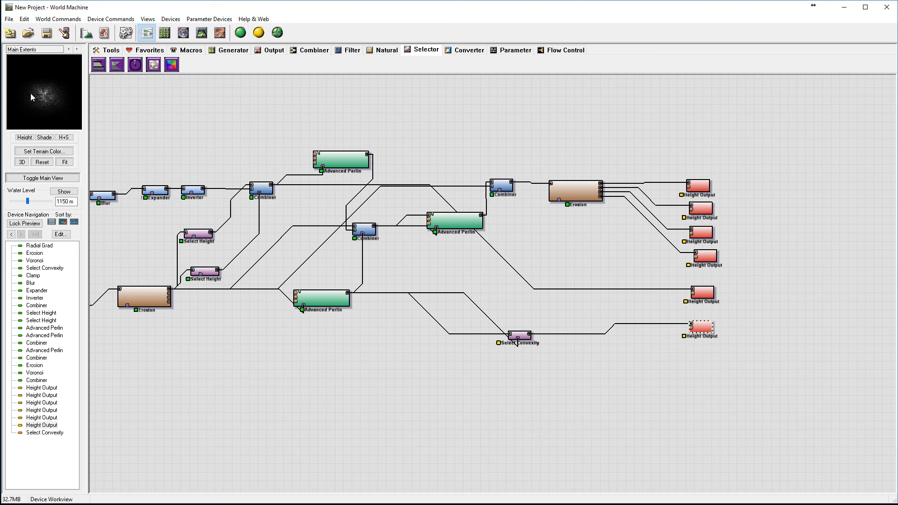
pyautogui.moveTo(553, 352)
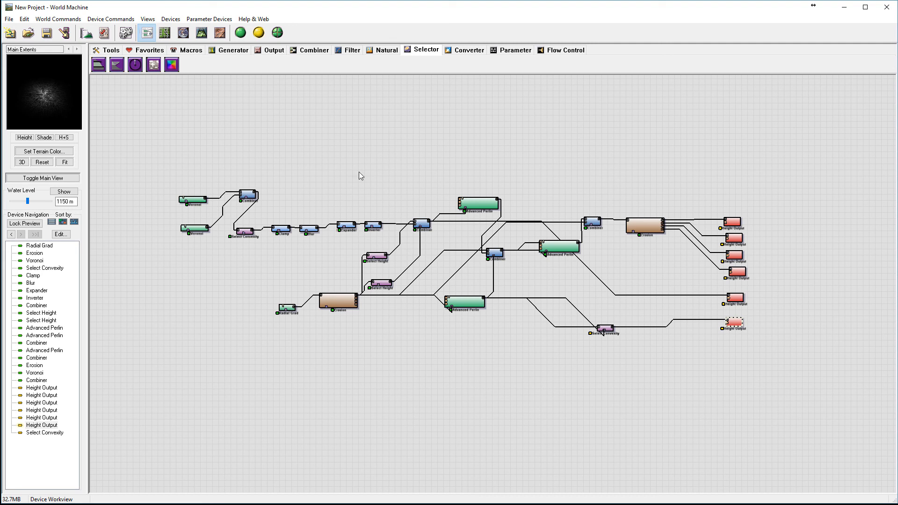
pyautogui.moveTo(688, 385)
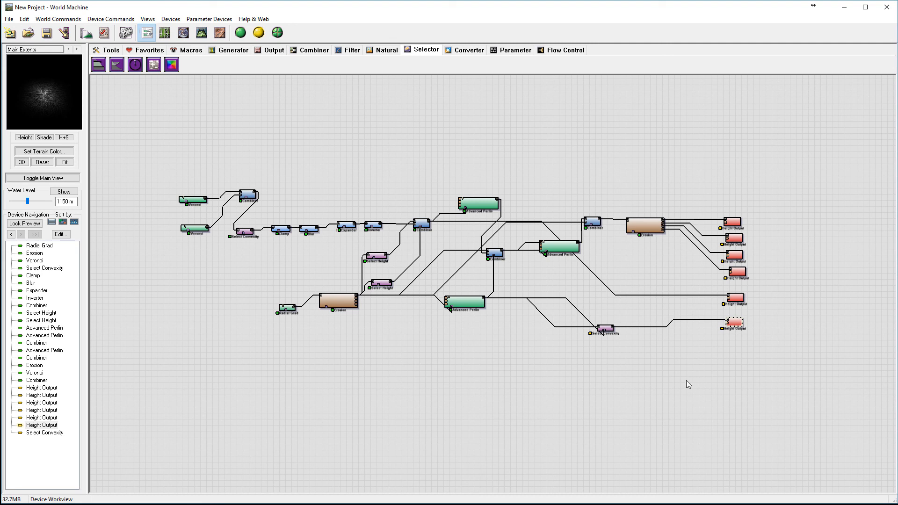
pyautogui.moveTo(393, 198)
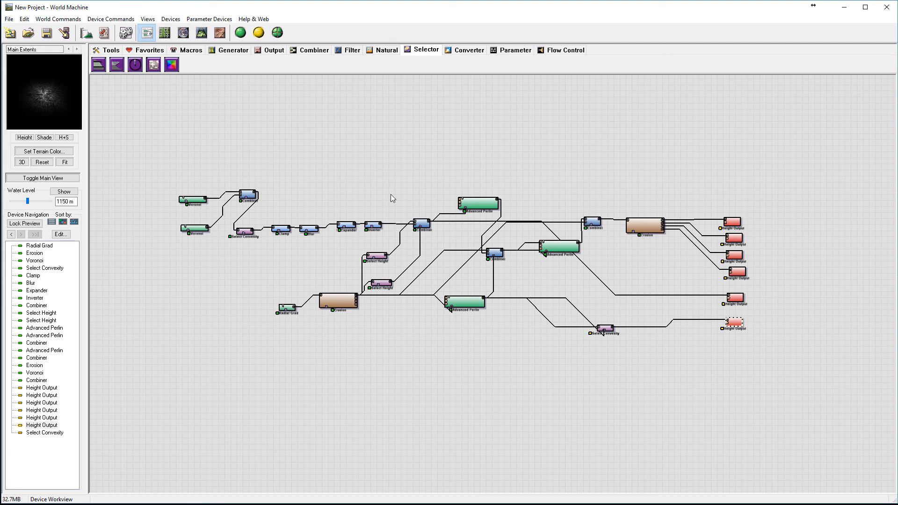